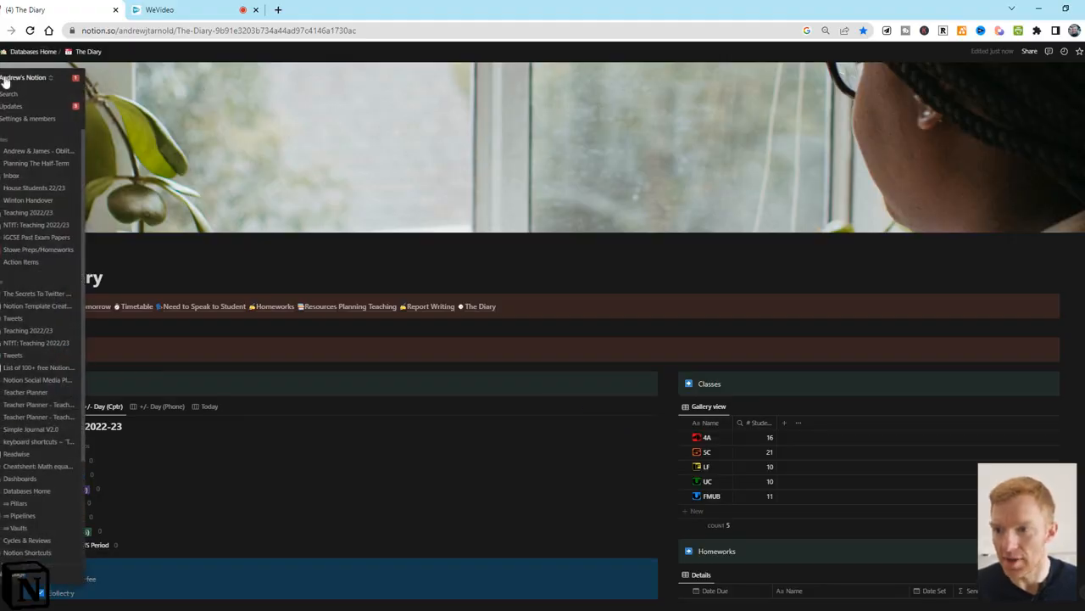
Use workspace search to visit the Edexcel past papers page, then the U6 Revision Hub
{"action": "left_click", "coordinate": [8, 94]}
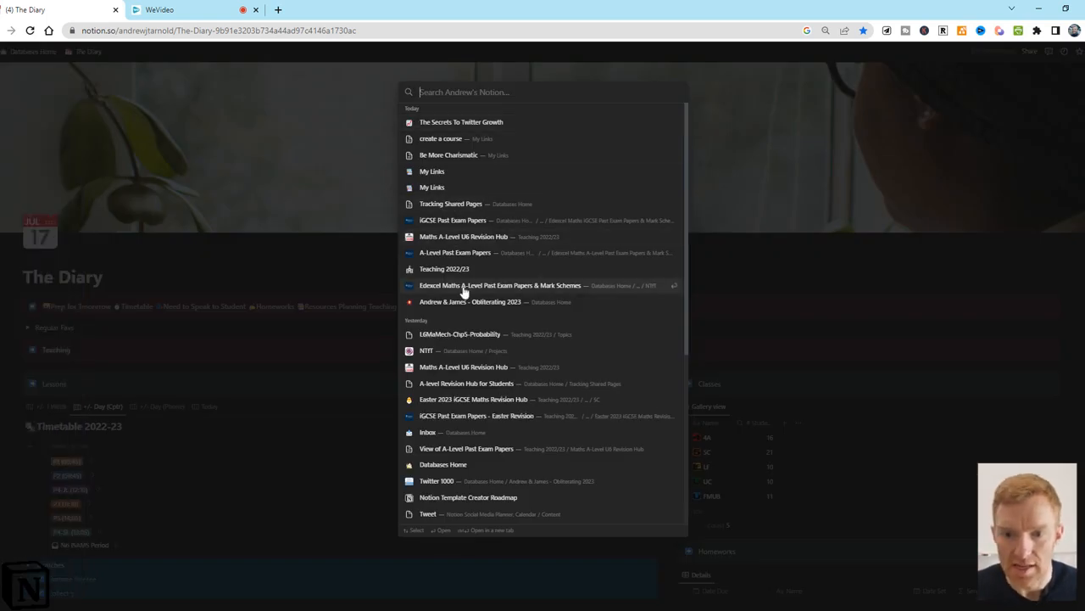
{"action": "left_click", "coordinate": [499, 285]}
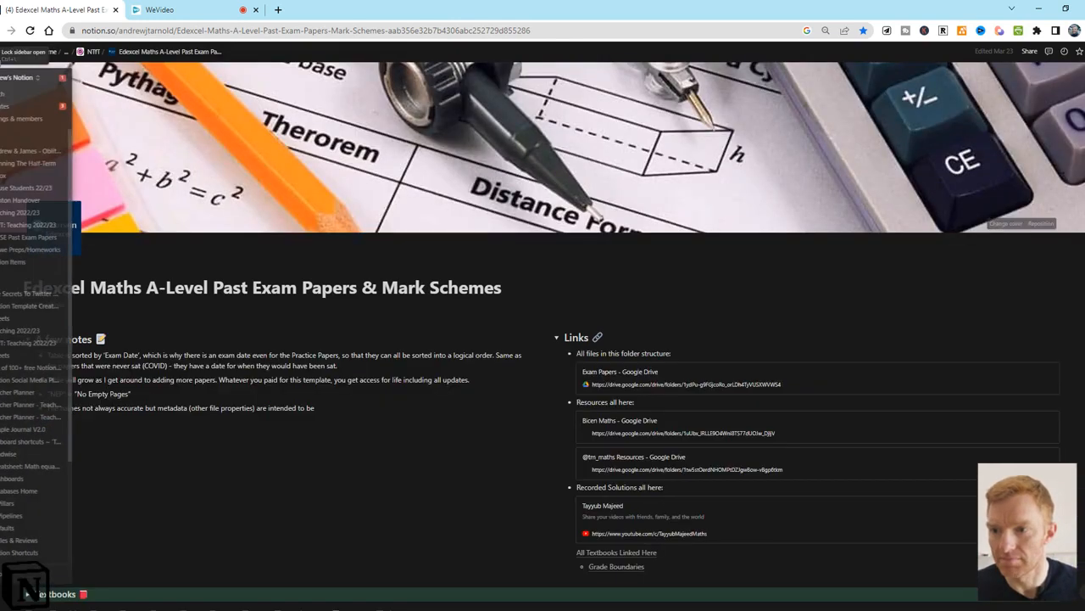
{"action": "left_click", "coordinate": [13, 92]}
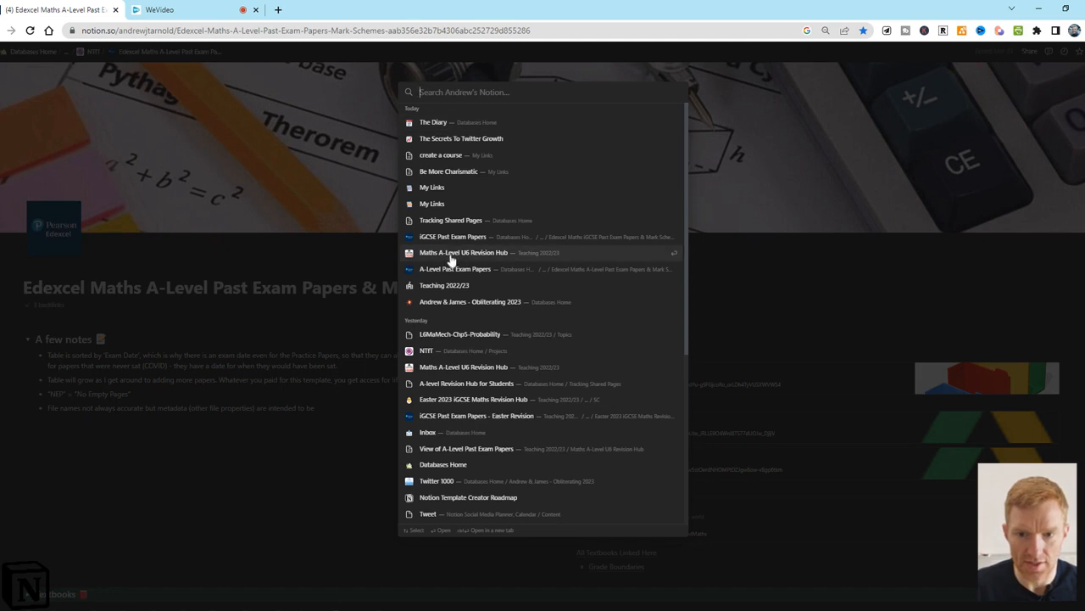
{"action": "left_click", "coordinate": [463, 252]}
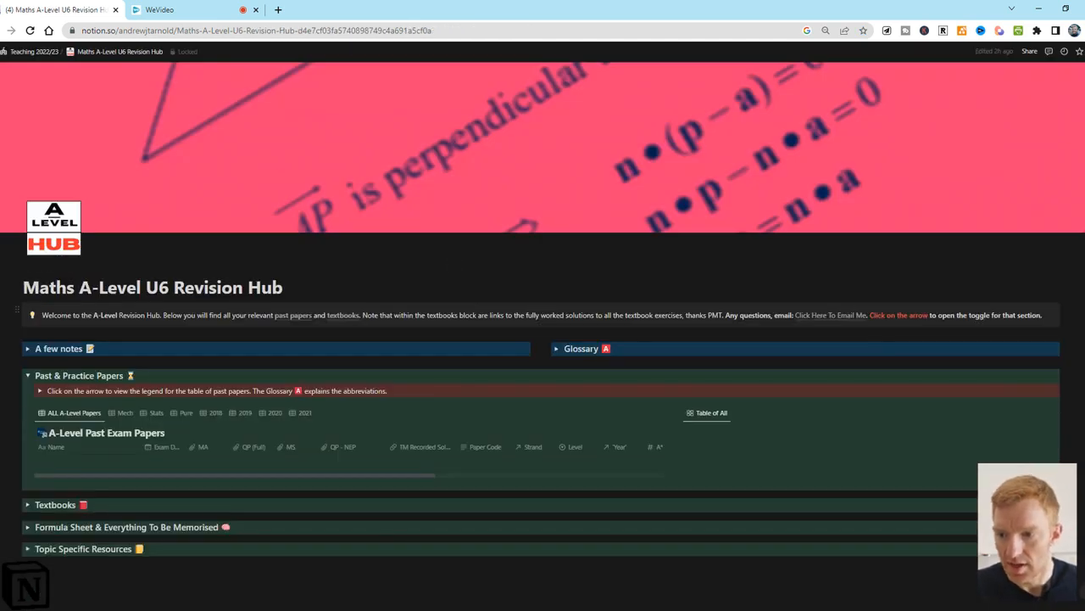
Collapse the Past & Practice Papers toggle and scroll down the folded hub
{"action": "left_click", "coordinate": [27, 375]}
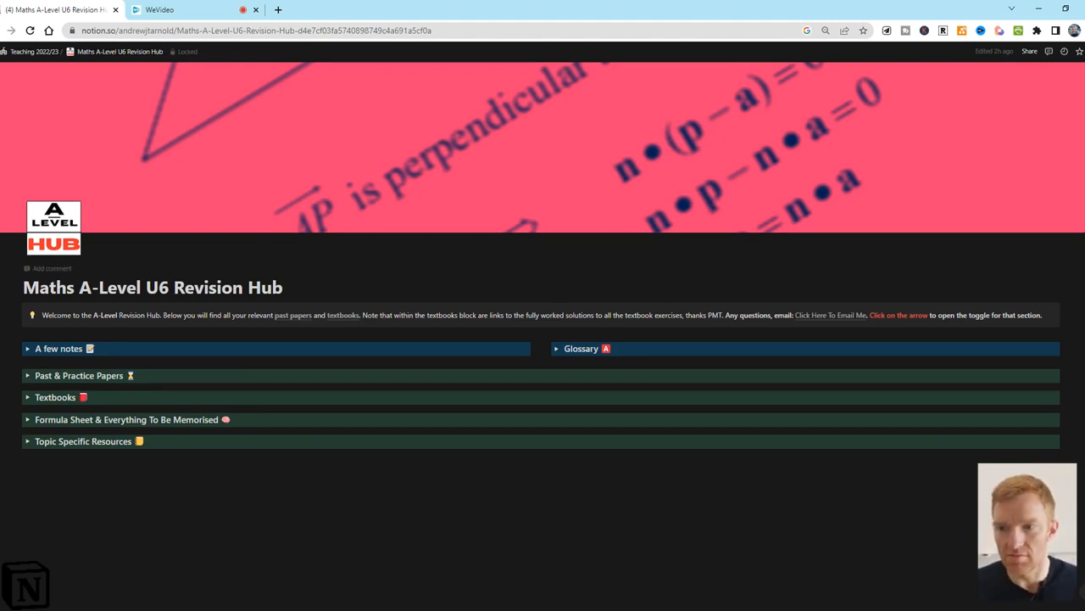
{"action": "scroll", "scroll_direction": "down", "scroll_amount": 3}
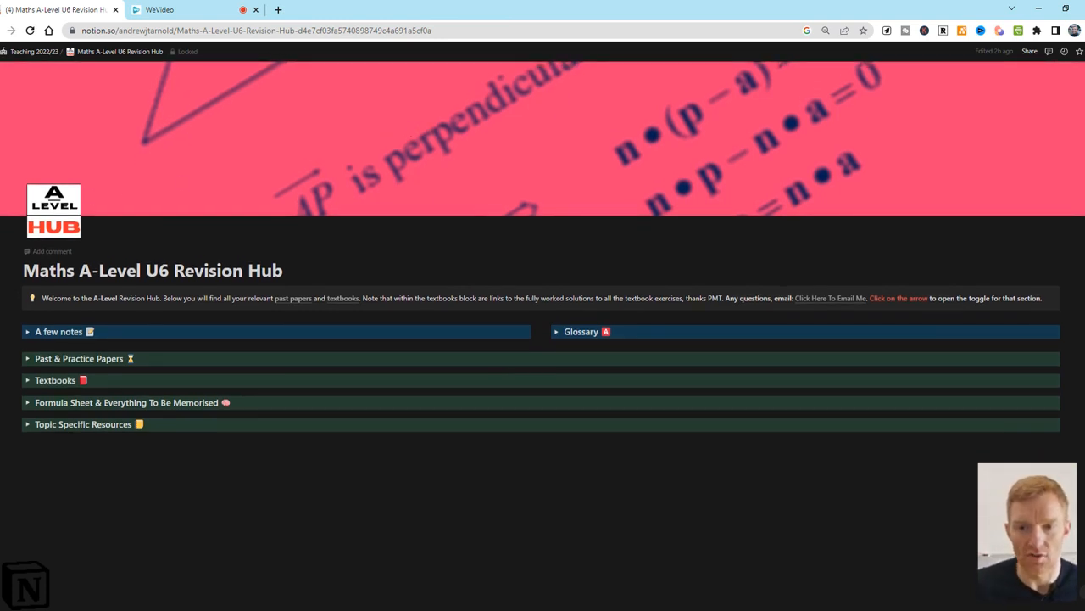
{"action": "scroll", "scroll_direction": "down", "scroll_amount": 3}
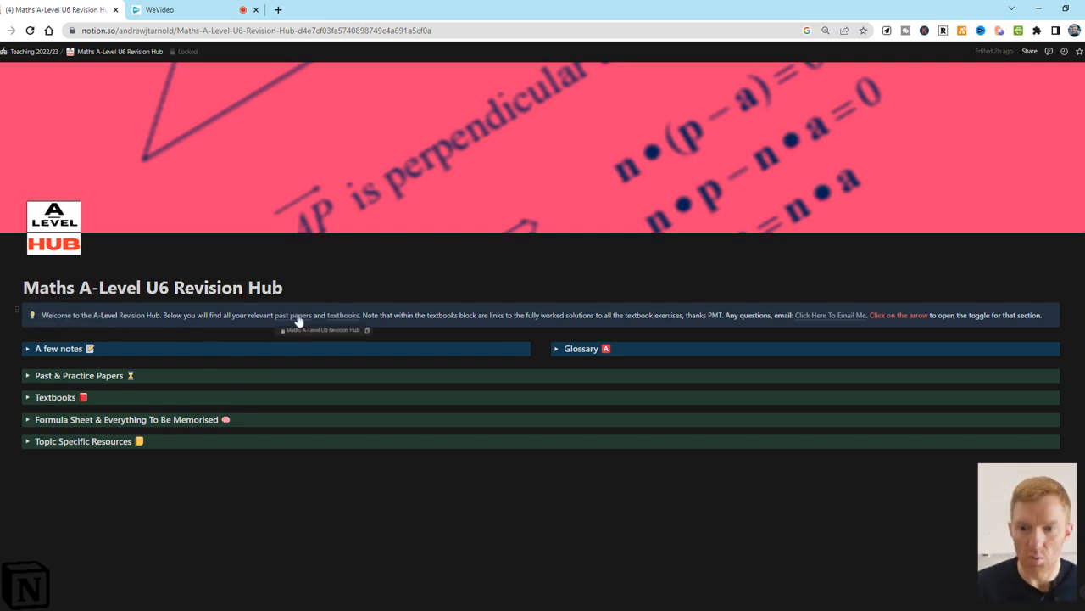
{"action": "mouse_move", "coordinate": [811, 322]}
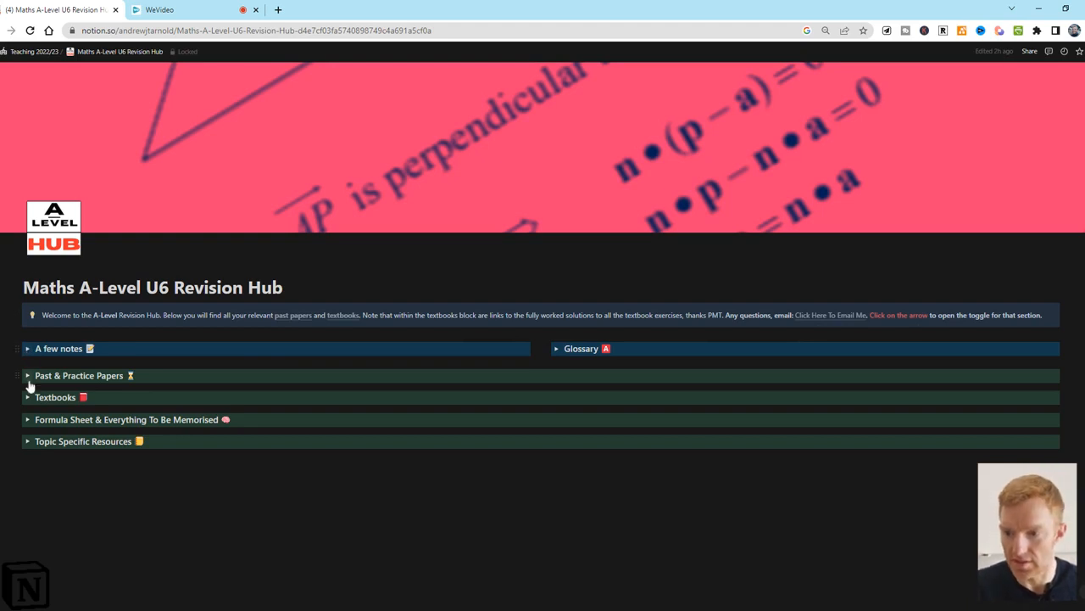
{"action": "mouse_move", "coordinate": [28, 352]}
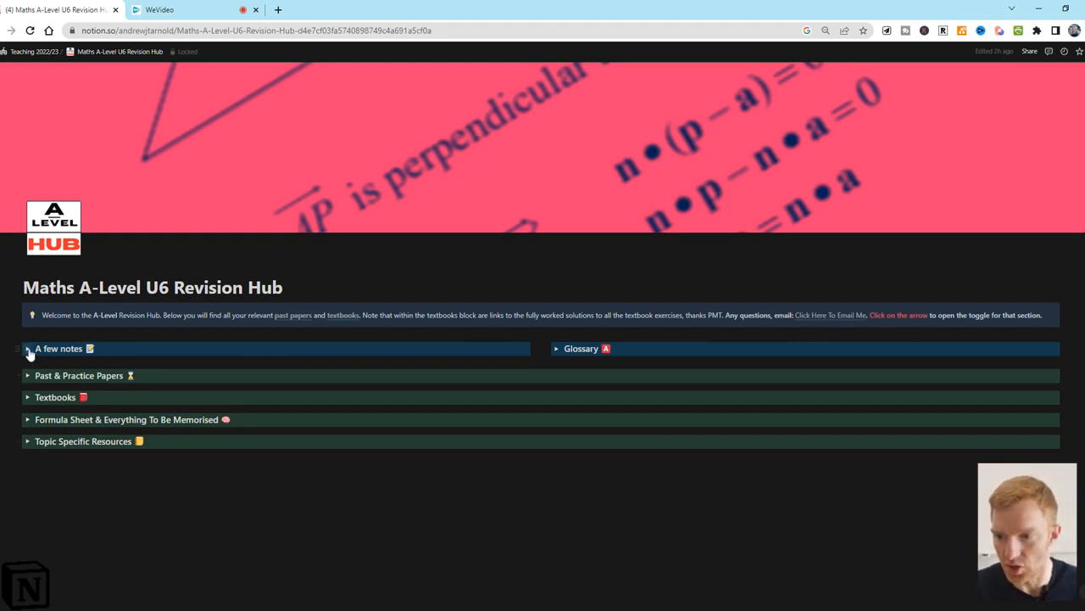
{"action": "mouse_move", "coordinate": [28, 379]}
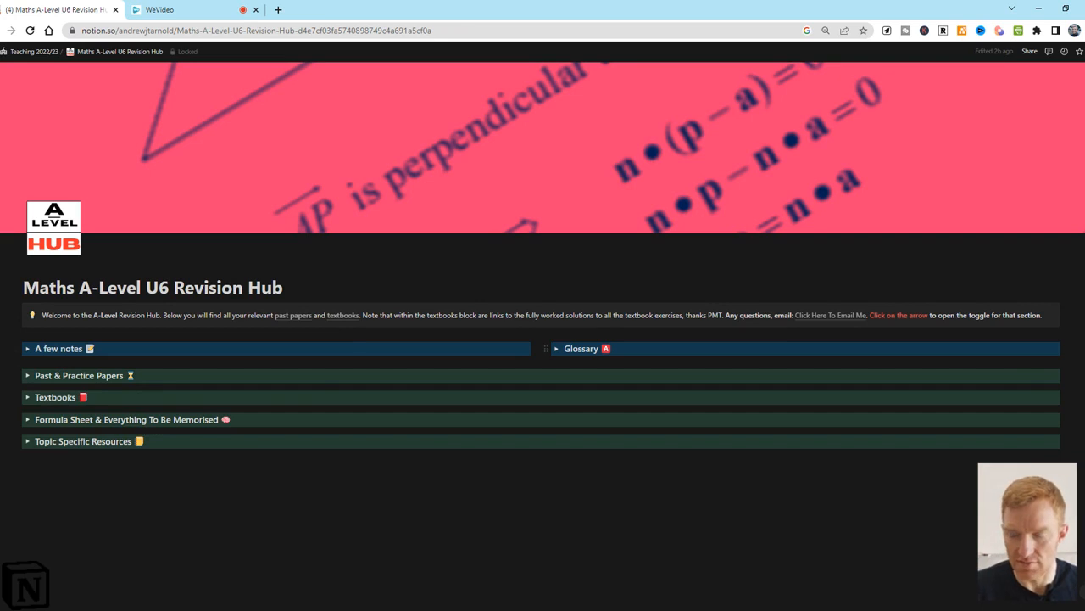
{"action": "left_click", "coordinate": [28, 349]}
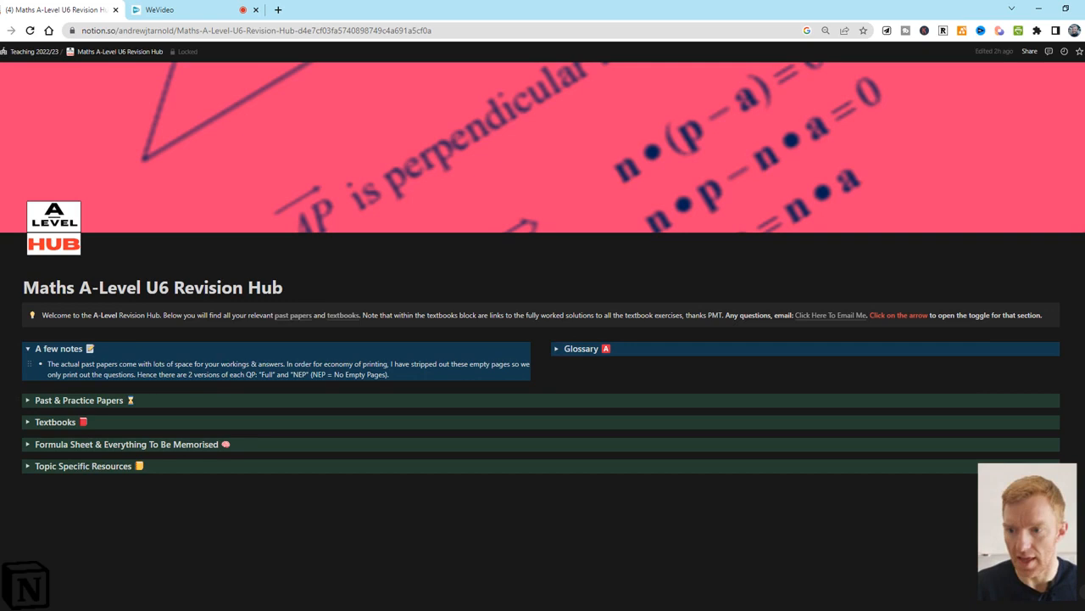
{"action": "left_click", "coordinate": [28, 348]}
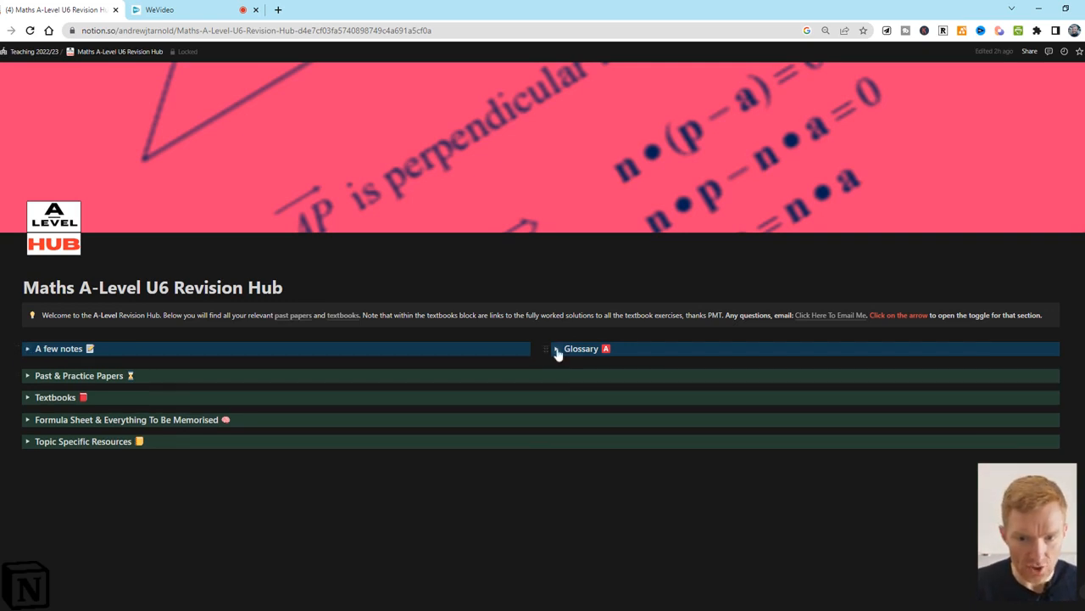
{"action": "left_click", "coordinate": [557, 348]}
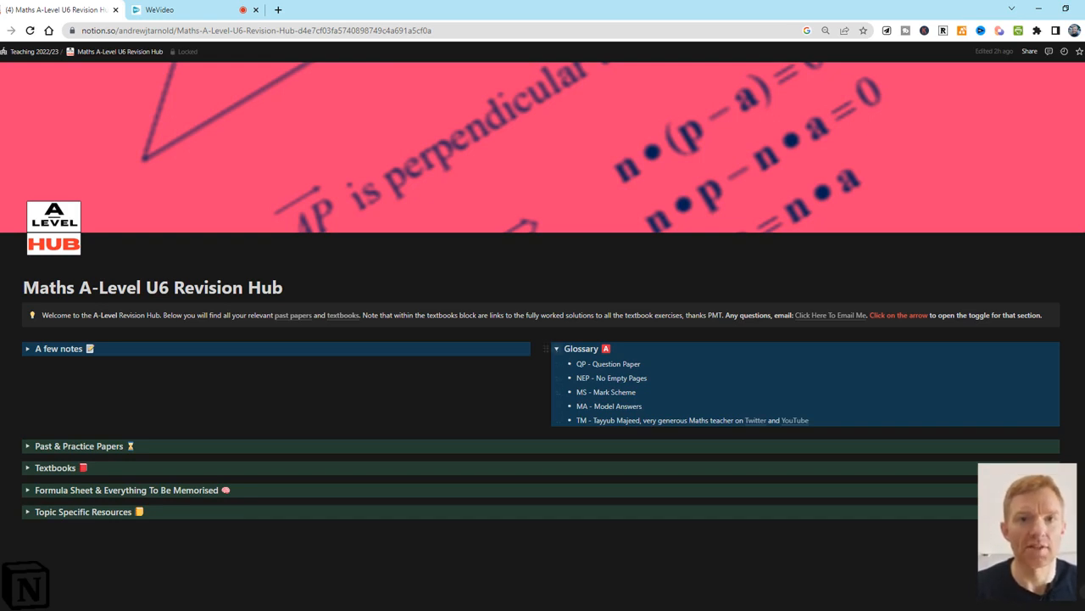
{"action": "left_click", "coordinate": [557, 347]}
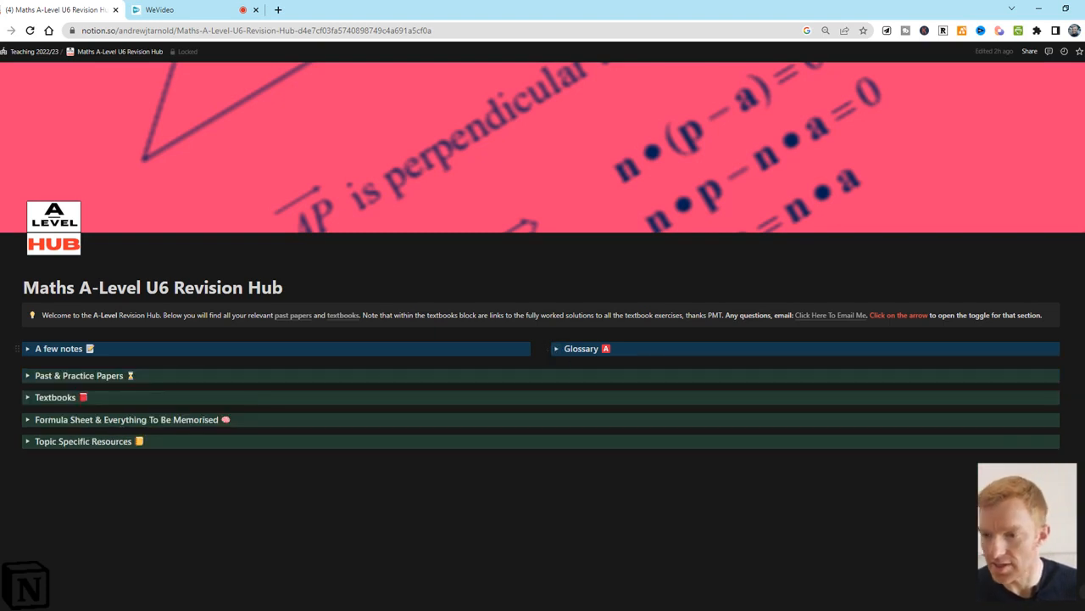
Expand Past & Practice Papers and scroll down to the A-Level Past Exam Papers table
{"action": "left_click", "coordinate": [27, 375]}
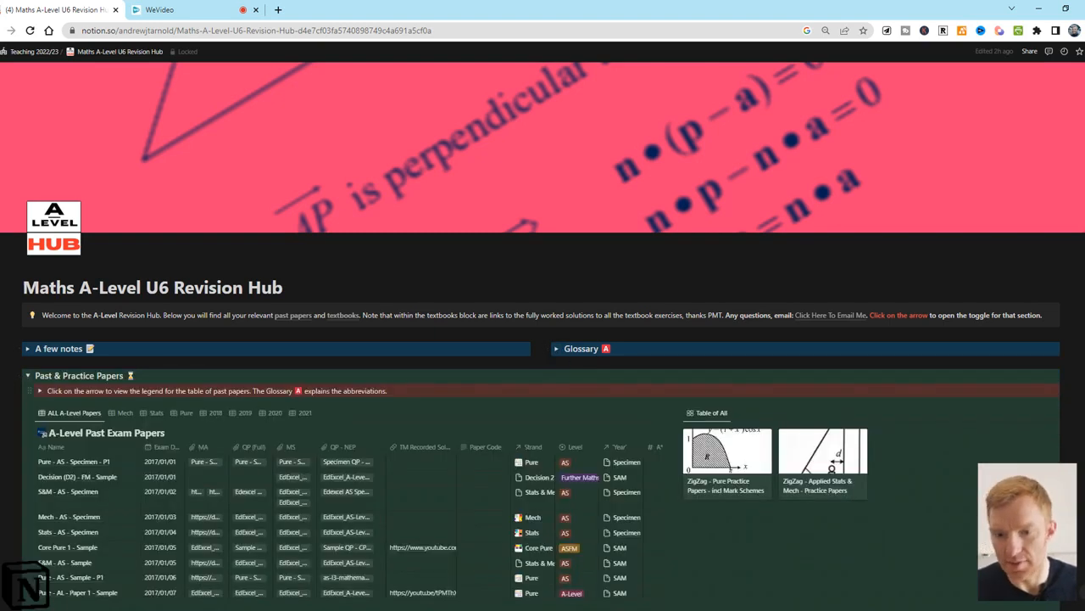
{"action": "scroll", "scroll_direction": "down", "scroll_amount": 3}
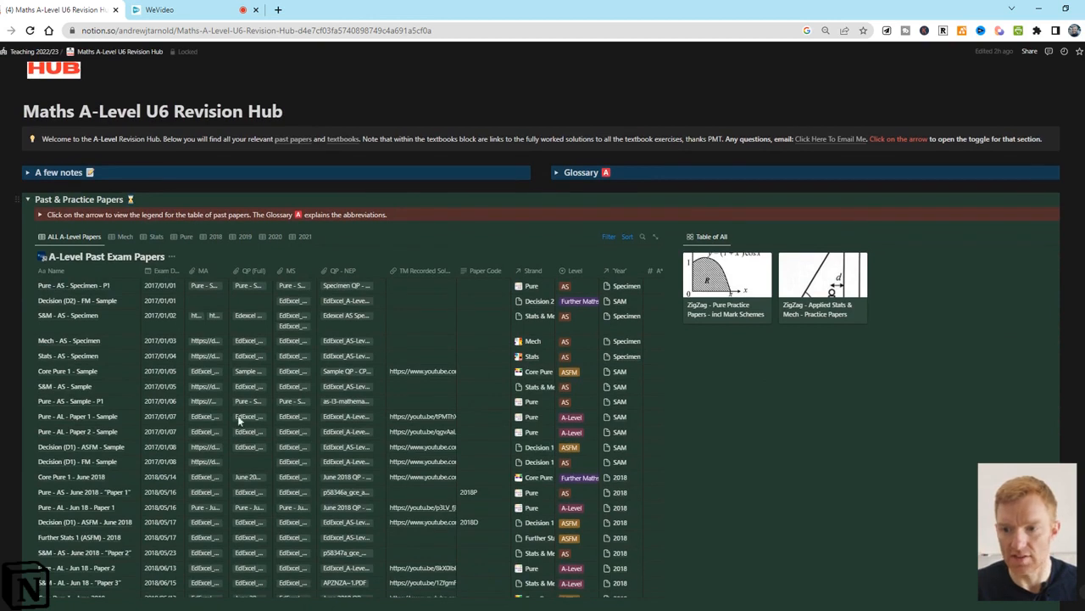
{"action": "scroll", "scroll_direction": "down", "scroll_amount": 3}
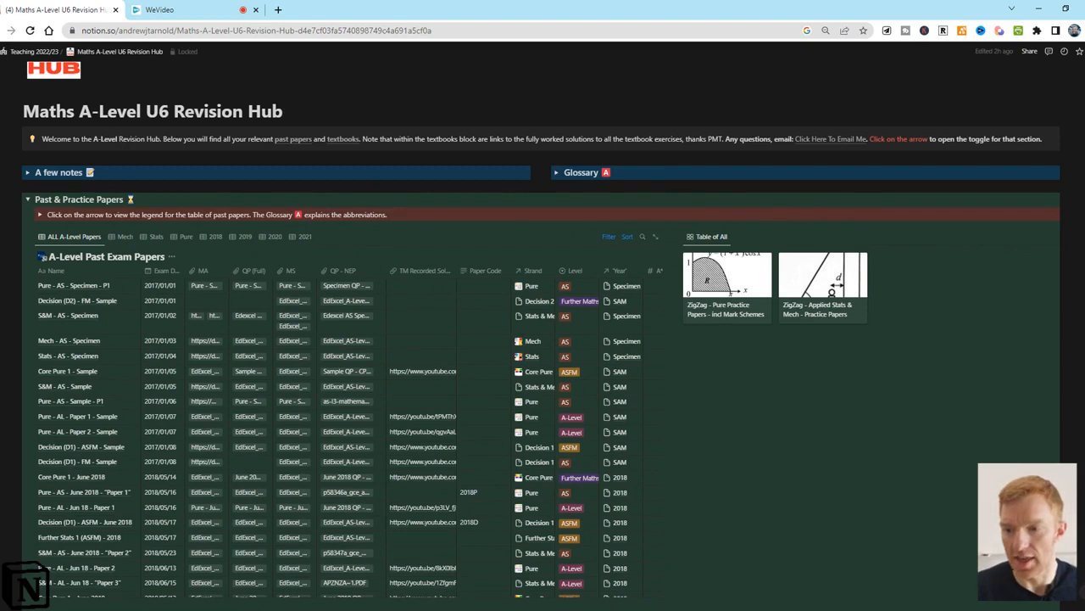
{"action": "mouse_move", "coordinate": [72, 417]}
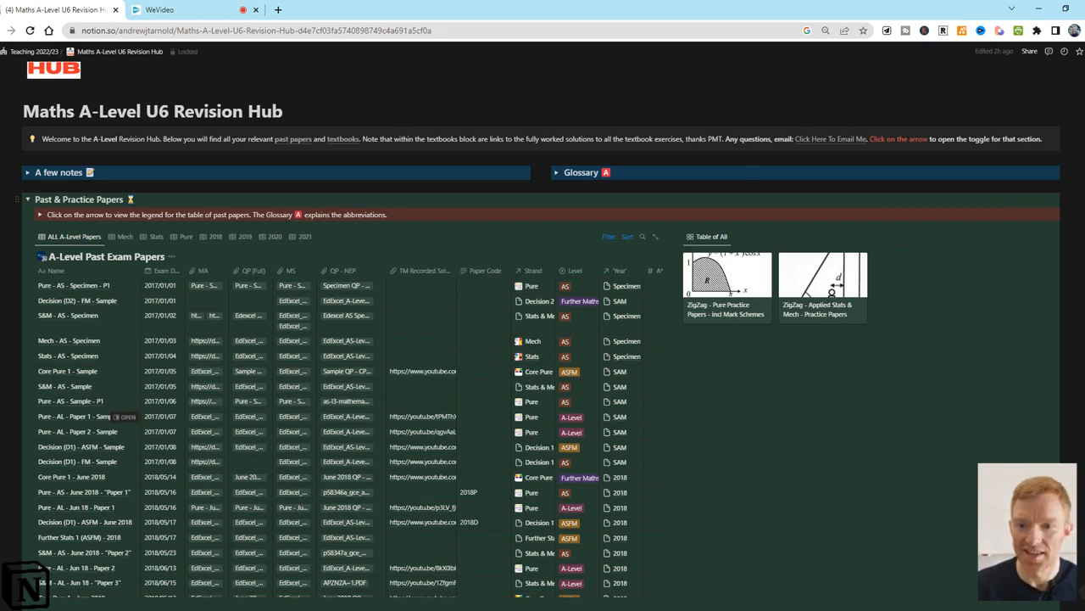
{"action": "mouse_move", "coordinate": [115, 398]}
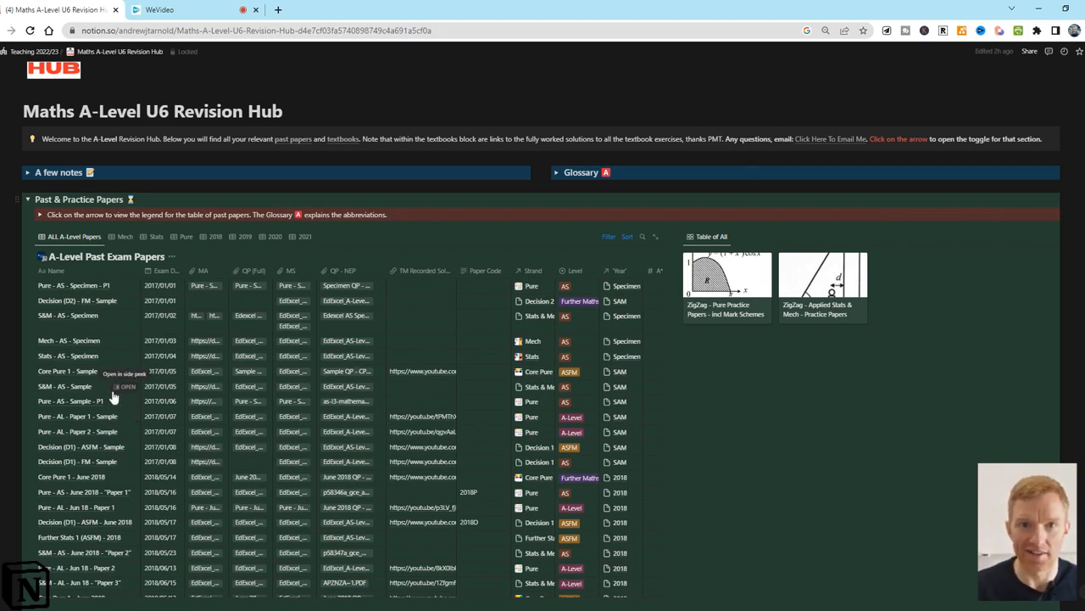
{"action": "mouse_move", "coordinate": [166, 348]}
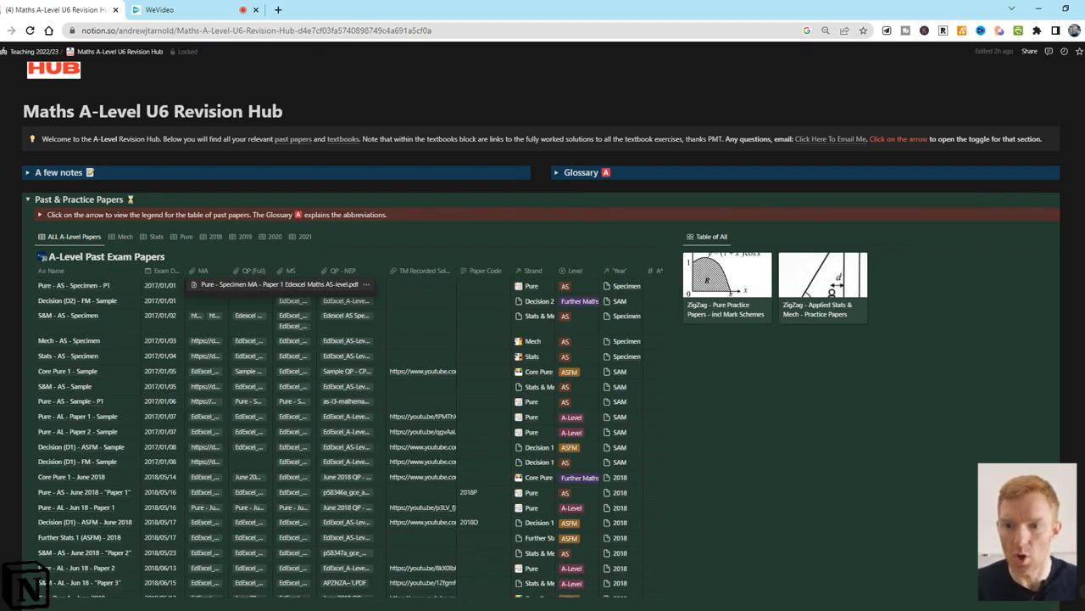
{"action": "left_click", "coordinate": [281, 284]}
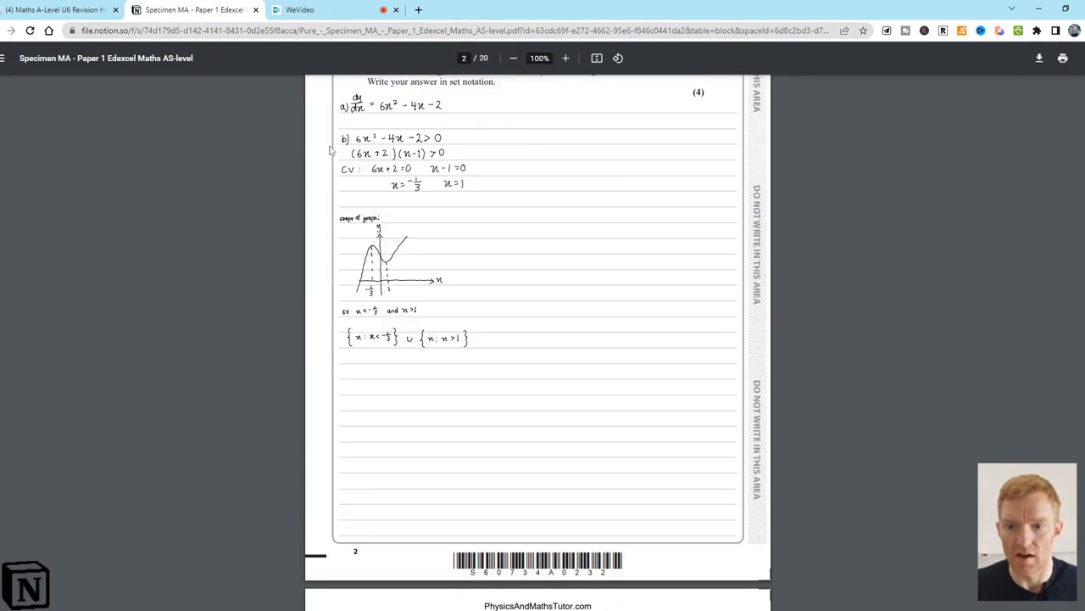
{"action": "scroll", "scroll_direction": "down", "scroll_amount": 3}
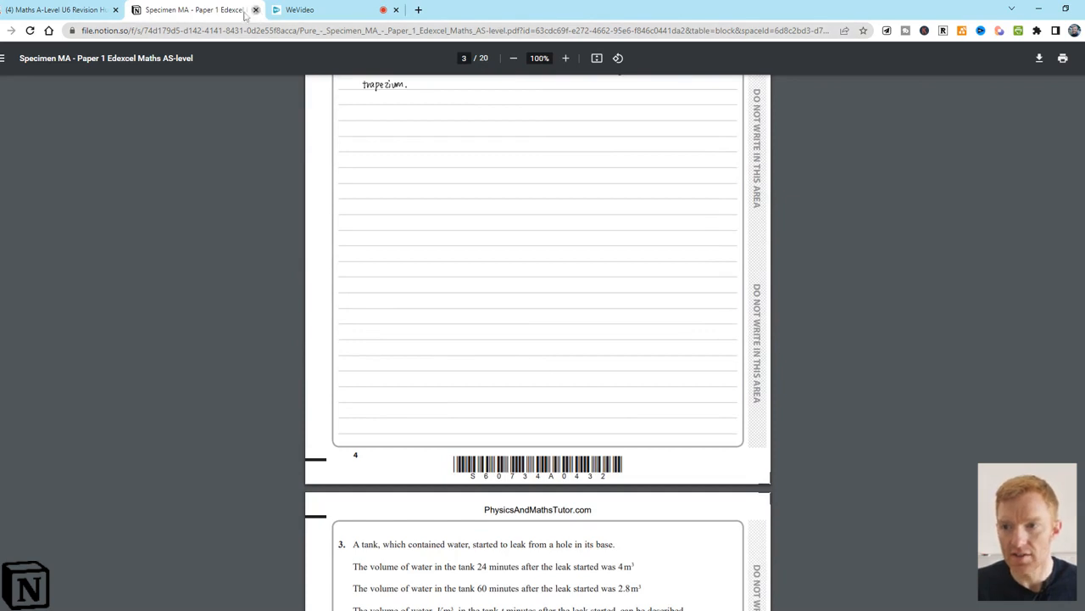
{"action": "left_click", "coordinate": [255, 10]}
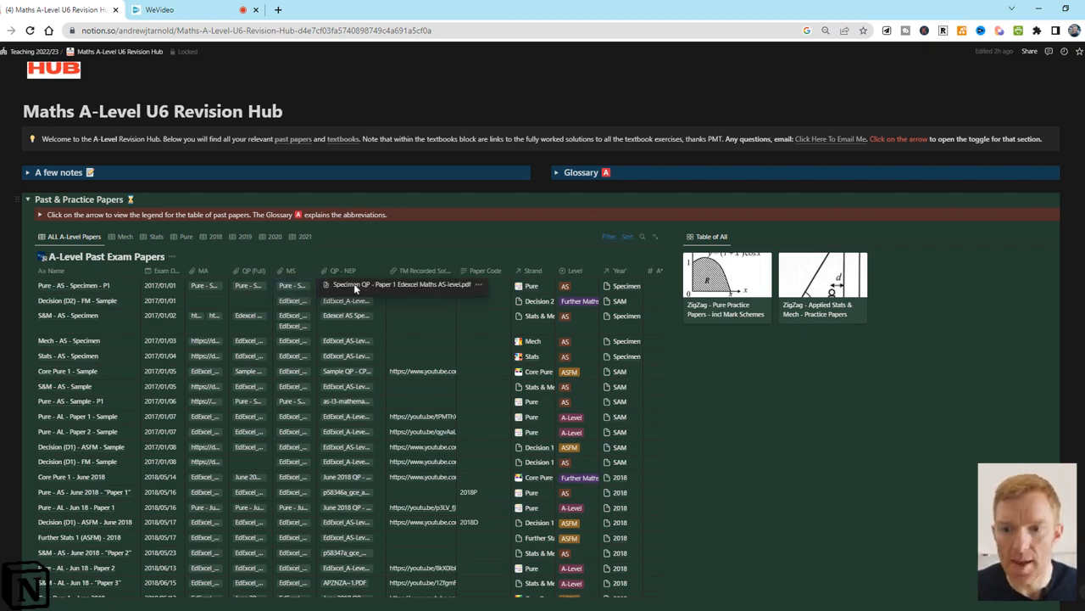
Open the Paper 1 specimen question paper PDF and scroll through its pages
{"action": "left_click", "coordinate": [398, 284]}
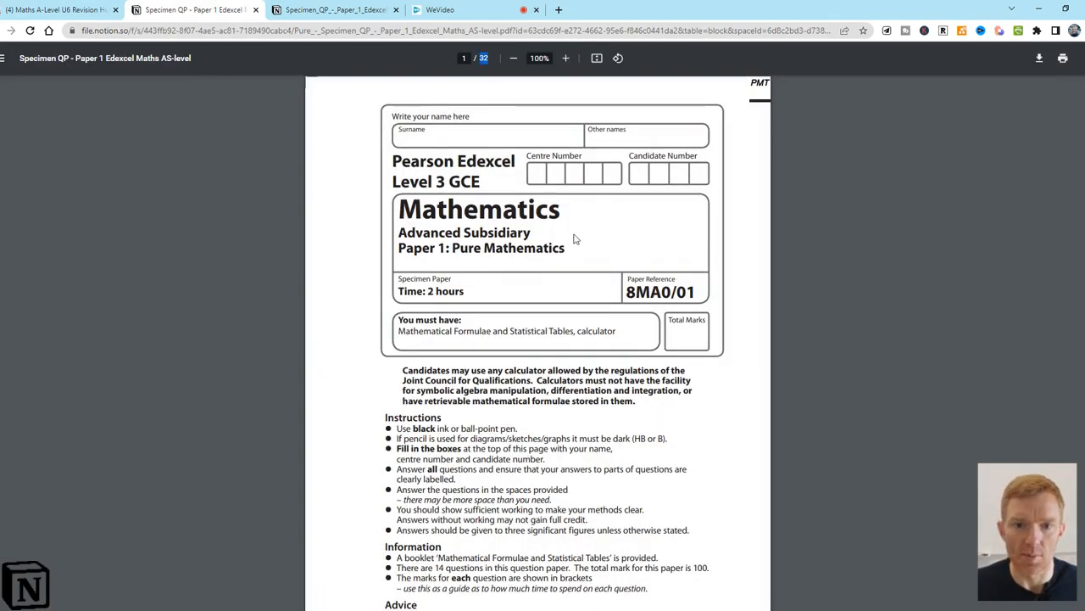
{"action": "scroll", "scroll_direction": "down", "scroll_amount": 3}
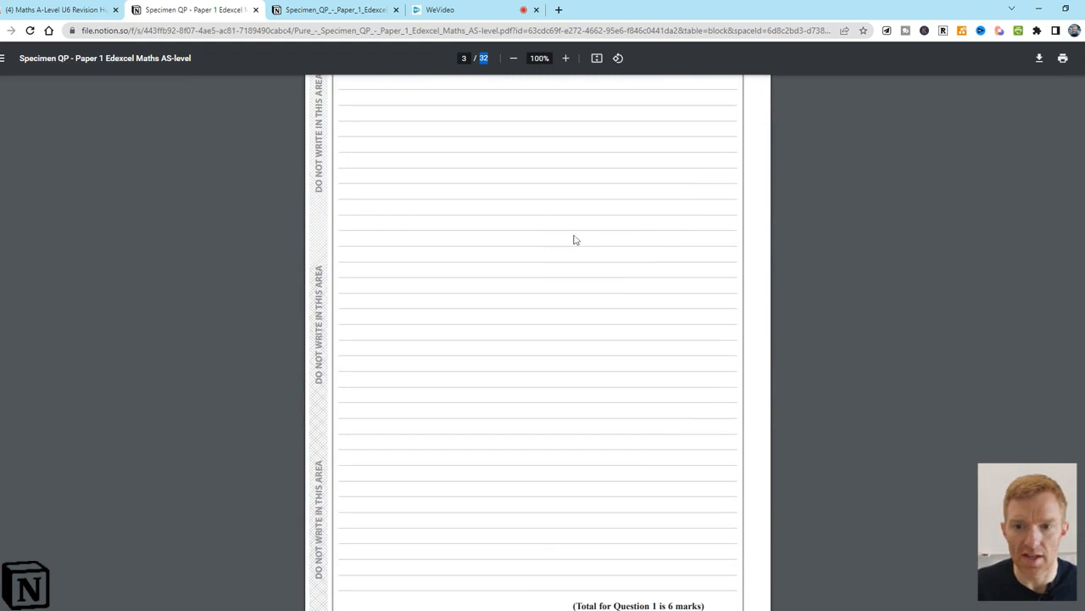
{"action": "scroll", "scroll_direction": "down", "scroll_amount": 3}
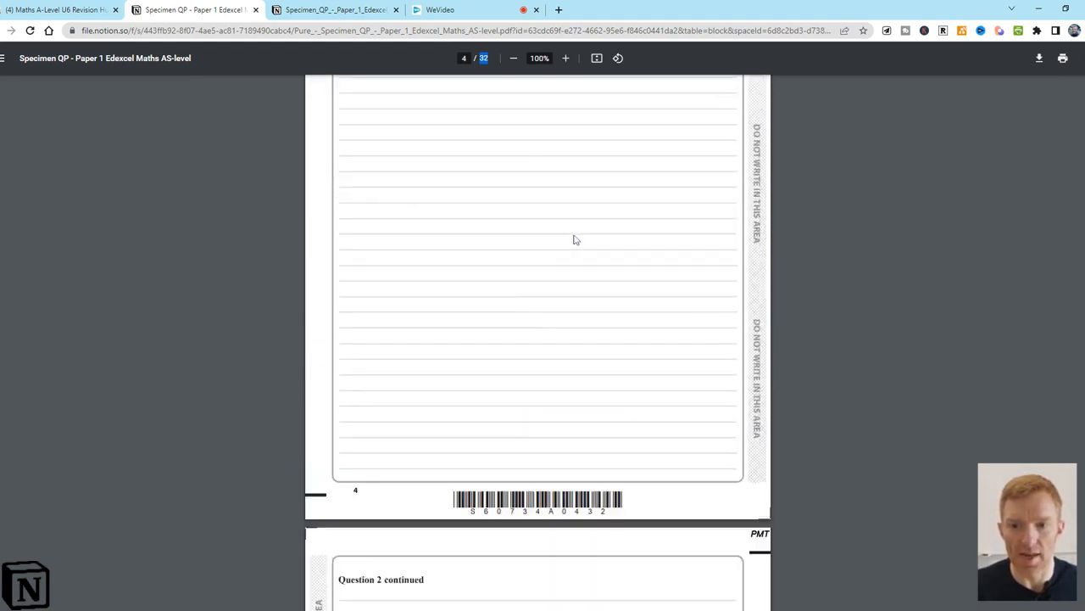
{"action": "scroll", "scroll_direction": "down", "scroll_amount": 3}
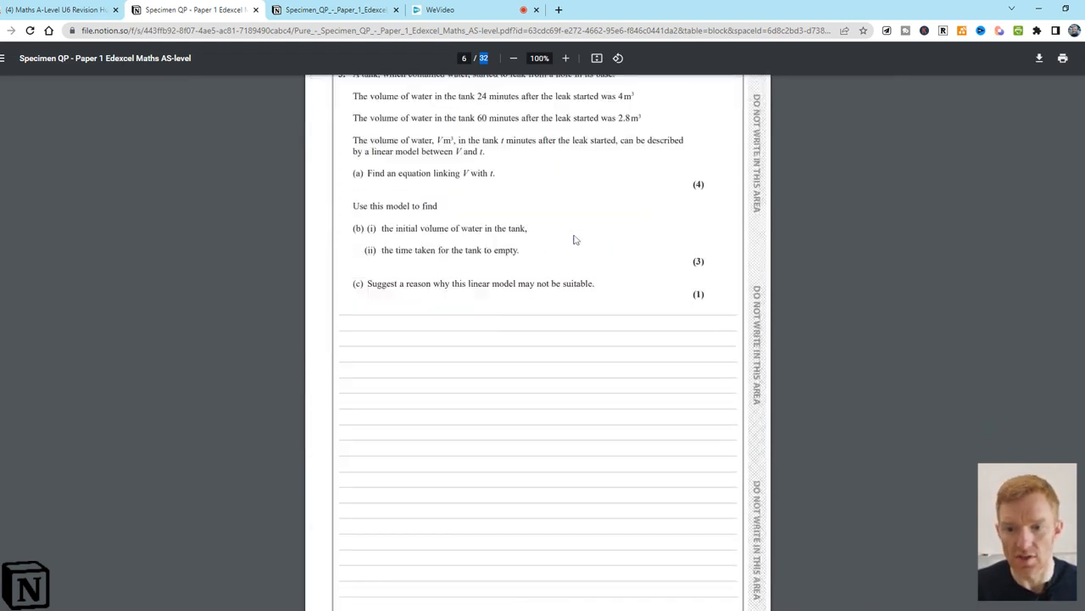
{"action": "scroll", "scroll_direction": "down", "scroll_amount": 3}
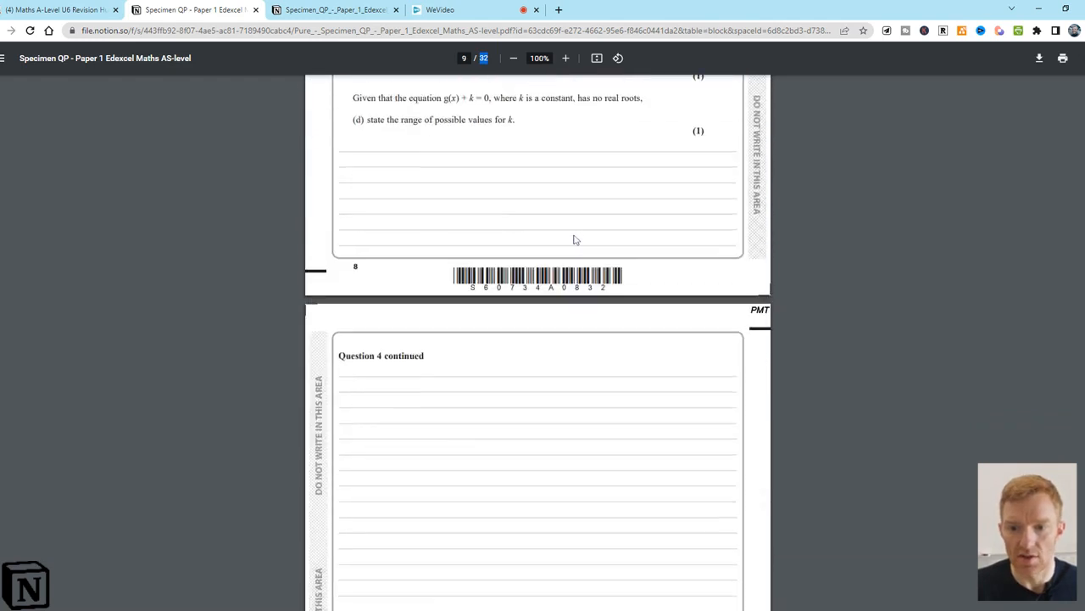
{"action": "scroll", "scroll_direction": "down", "scroll_amount": 3}
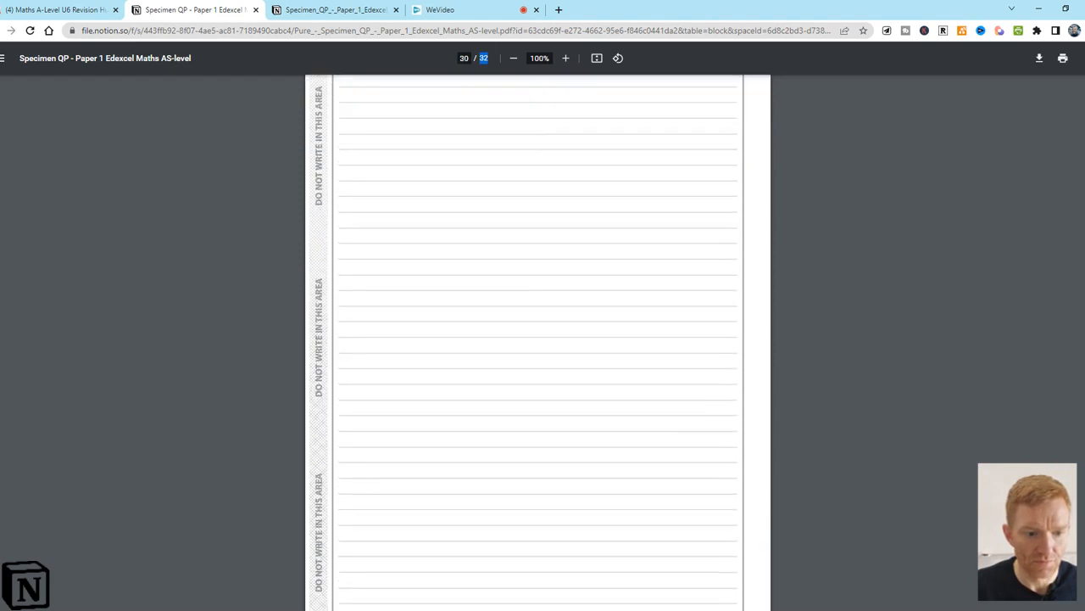
{"action": "scroll", "scroll_direction": "down", "scroll_amount": 3}
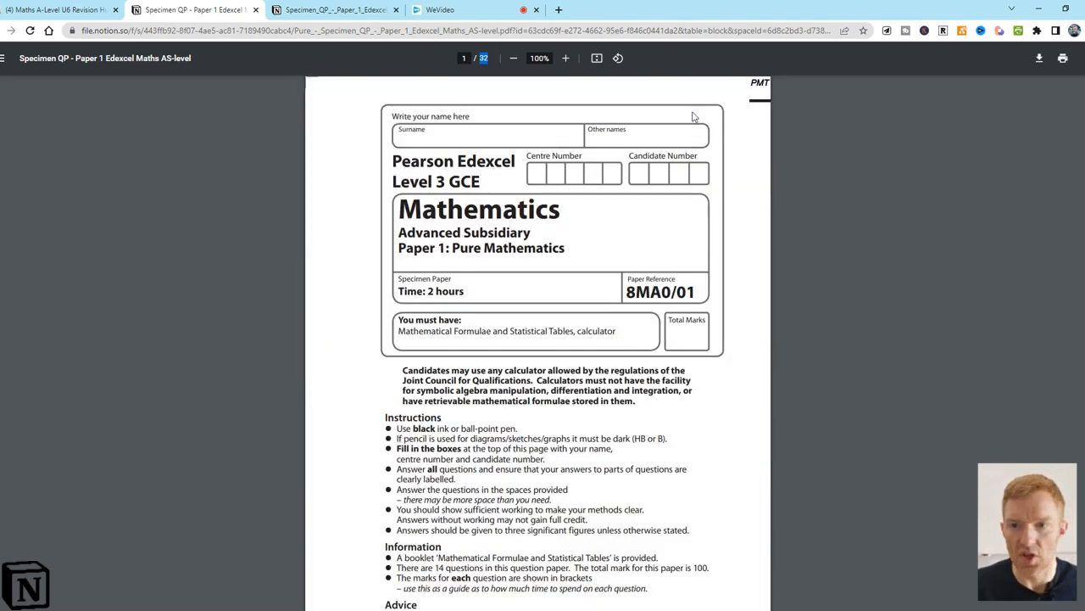
Switch between the 32-page and 15-page specimen paper tabs, ending on the 32-page one
{"action": "left_click", "coordinate": [334, 9]}
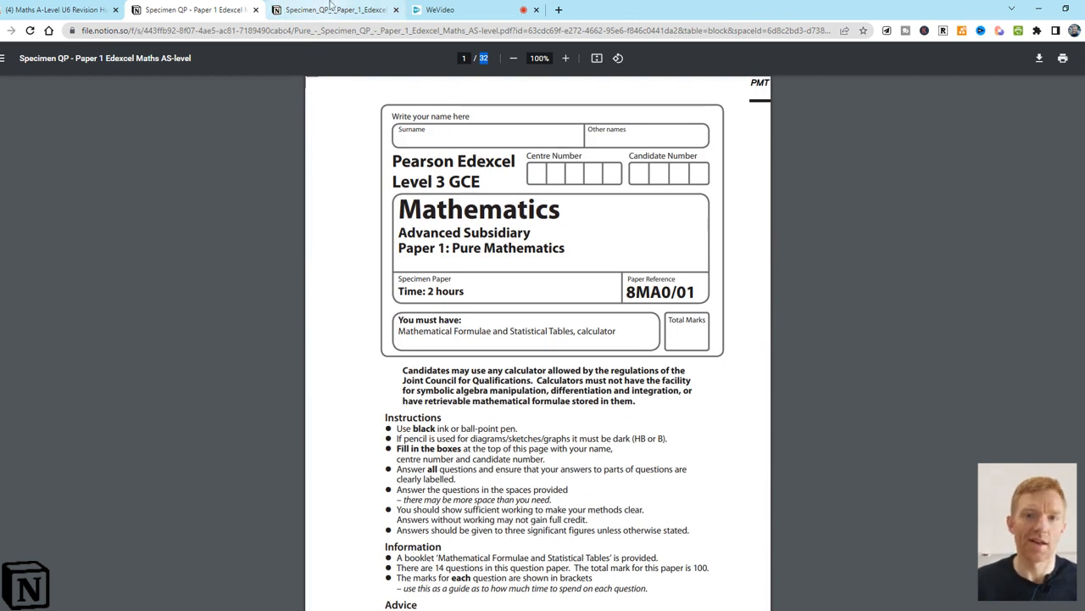
{"action": "left_click", "coordinate": [331, 9]}
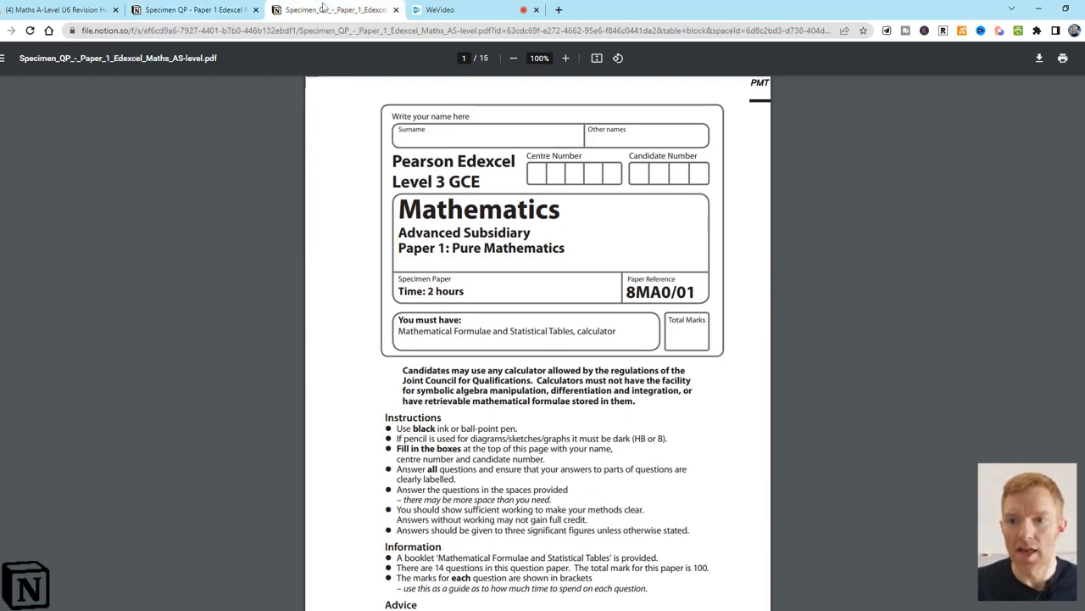
{"action": "mouse_move", "coordinate": [967, 105]}
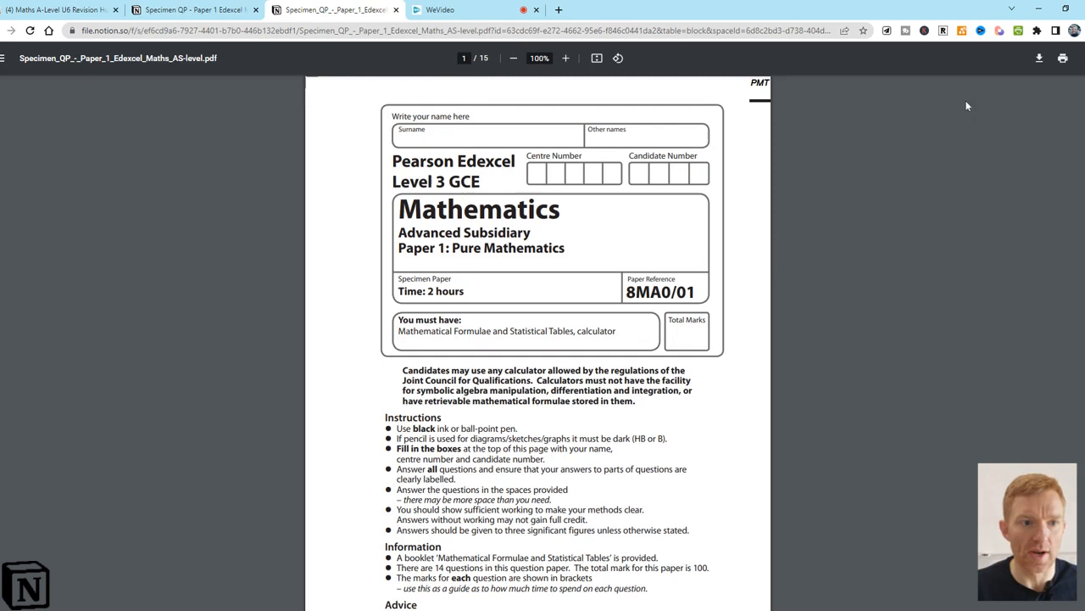
{"action": "mouse_move", "coordinate": [995, 109]}
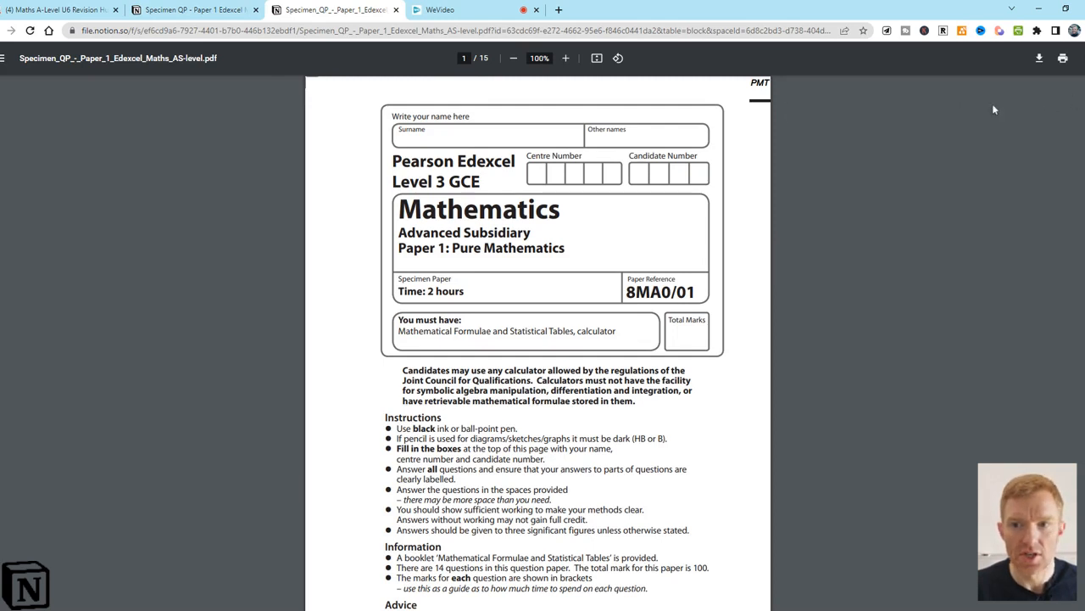
{"action": "left_click", "coordinate": [195, 9]}
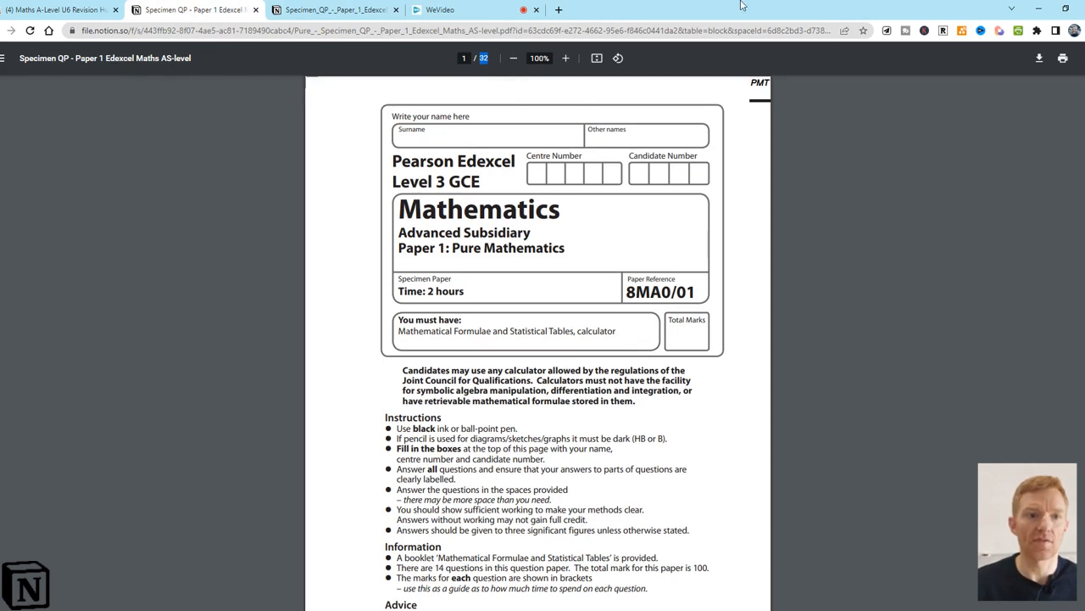
Set the 32-page paper to print as PDF with pages 1,2,4,6, then view the 15-page copy
{"action": "left_click", "coordinate": [1062, 57]}
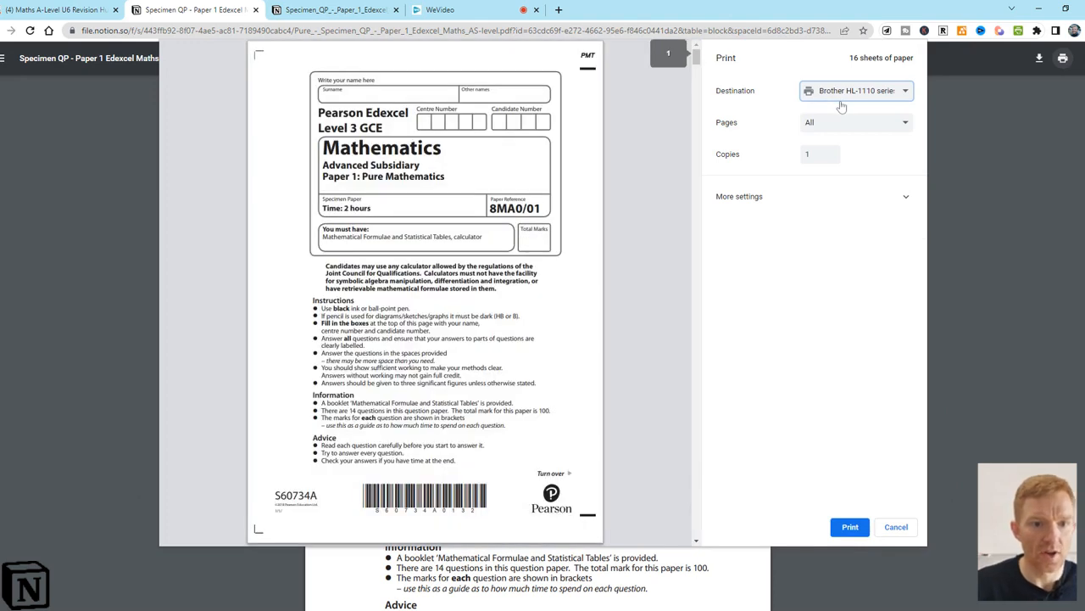
{"action": "left_click", "coordinate": [855, 90]}
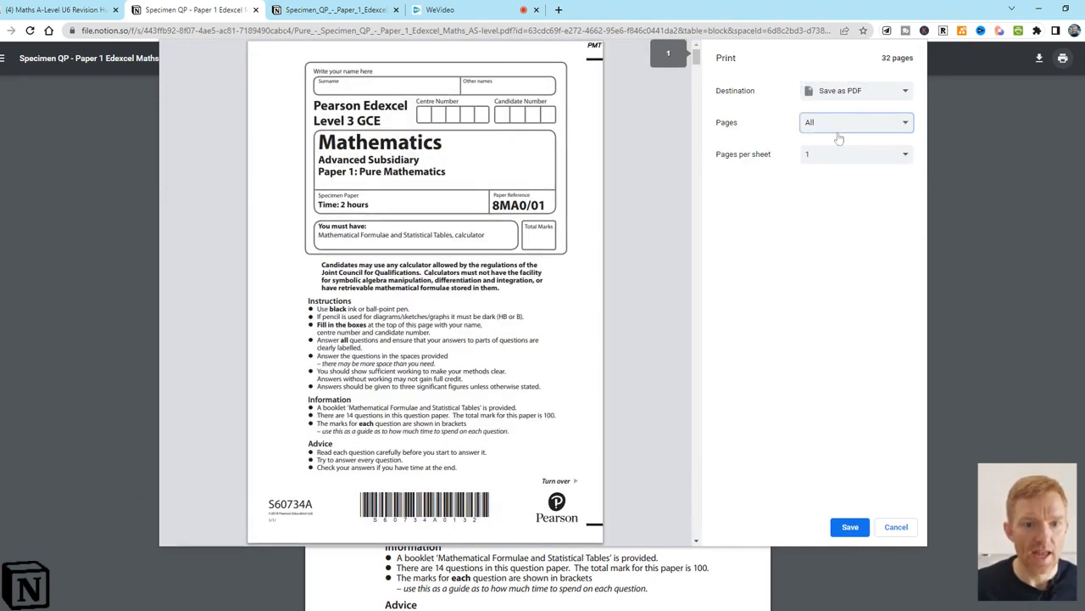
{"action": "left_click", "coordinate": [855, 122]}
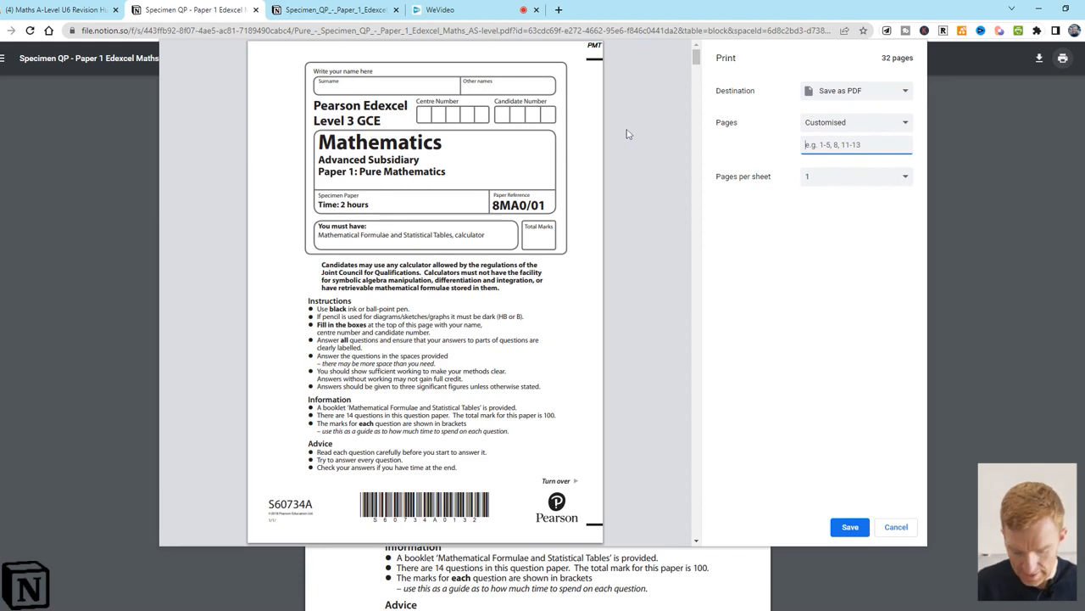
{"action": "type", "text": "1,2,4,6,"}
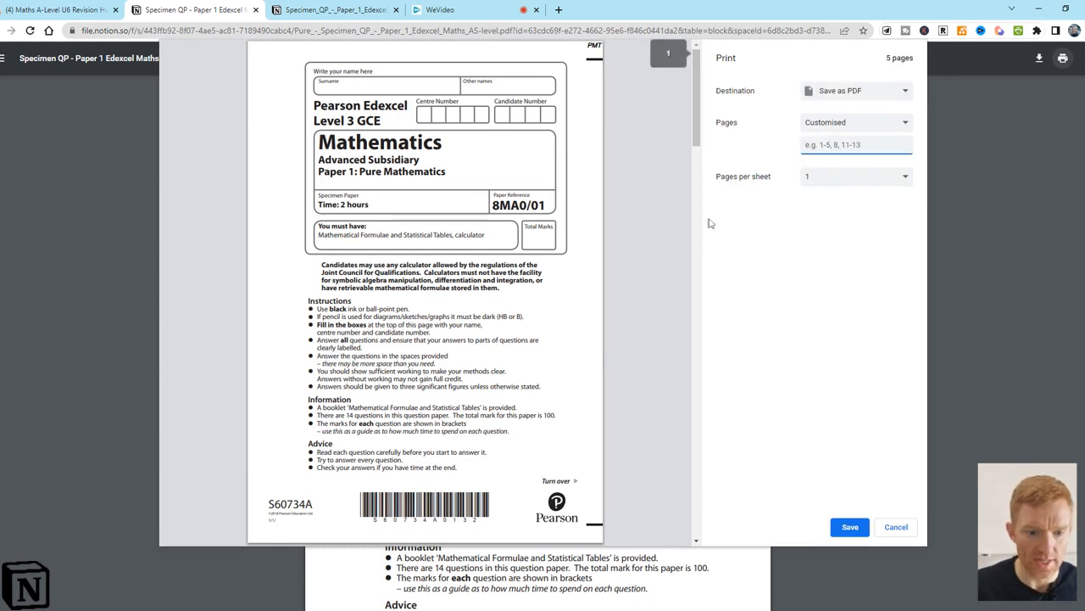
{"action": "left_click", "coordinate": [896, 527]}
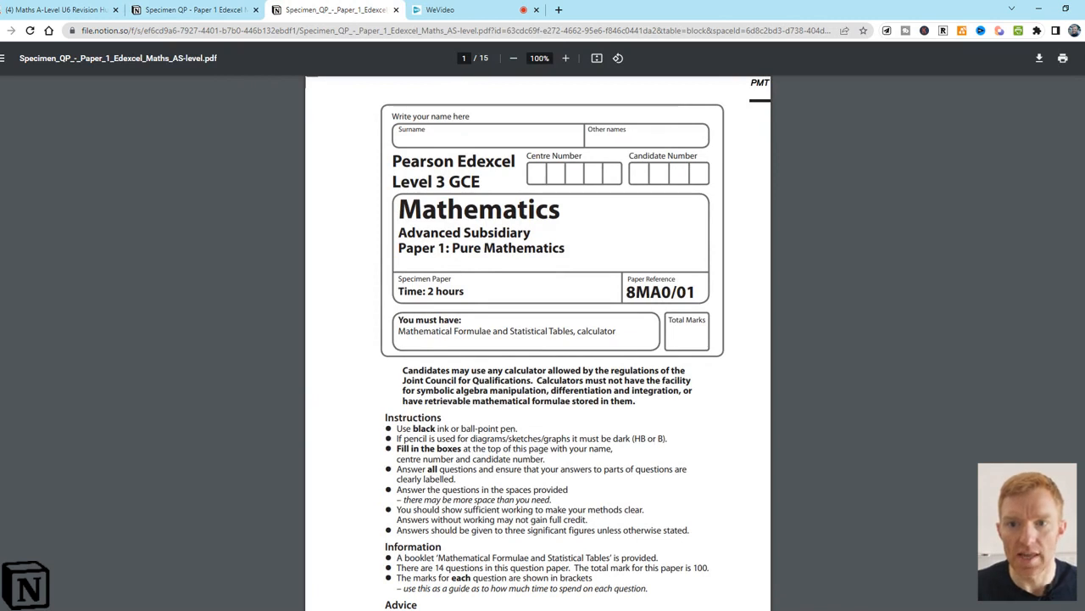
{"action": "mouse_move", "coordinate": [486, 74]}
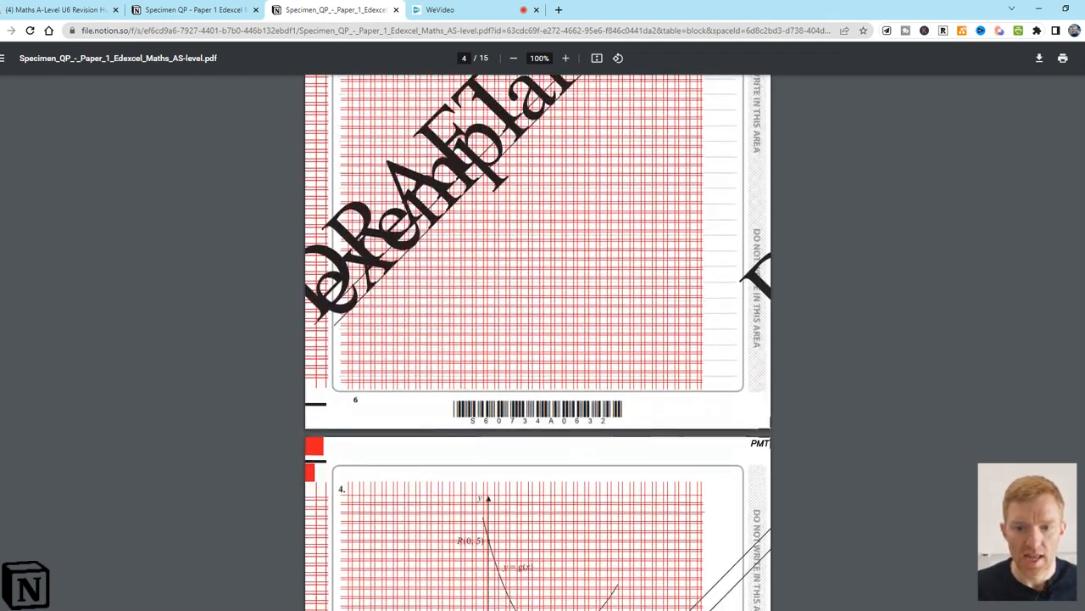
Scroll the 15-page specimen copy, check the 32-page paper, then return to the hub tab
{"action": "scroll", "scroll_direction": "down", "scroll_amount": 3}
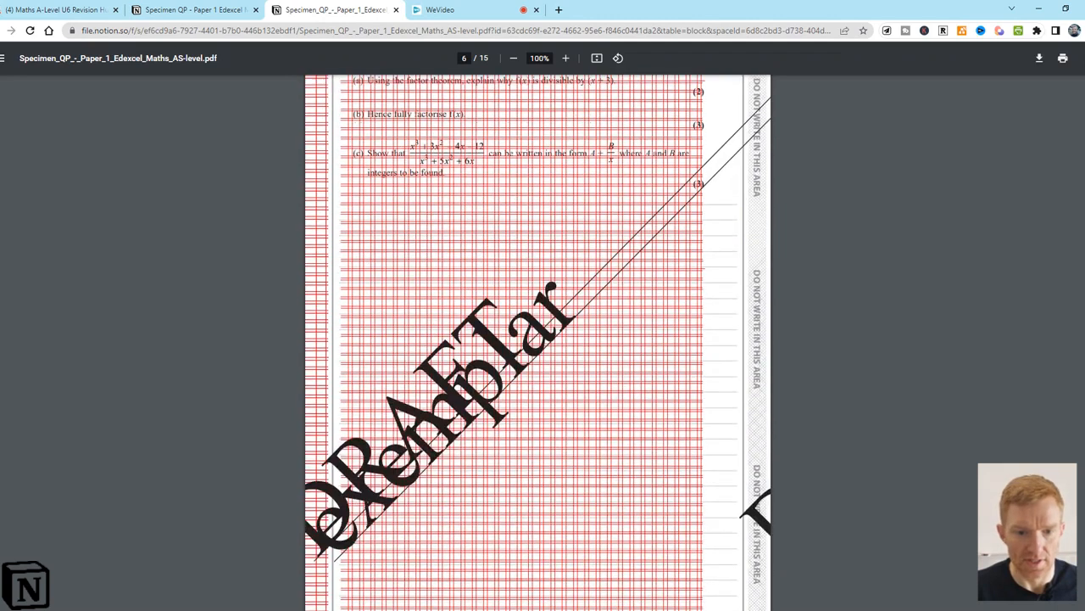
{"action": "scroll", "scroll_direction": "down", "scroll_amount": 3}
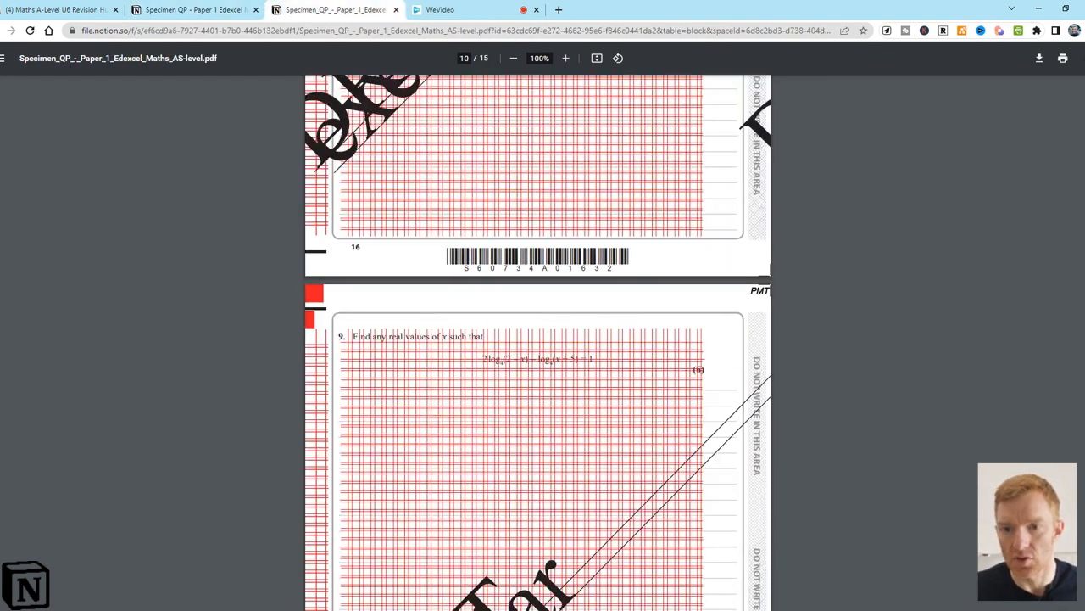
{"action": "left_click", "coordinate": [194, 10]}
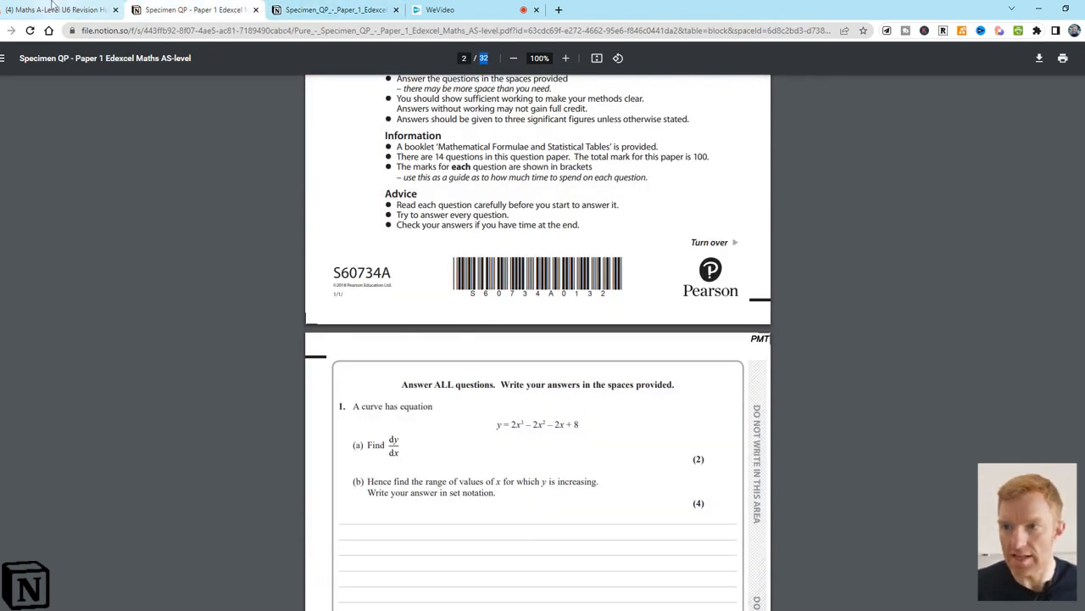
{"action": "left_click", "coordinate": [59, 9]}
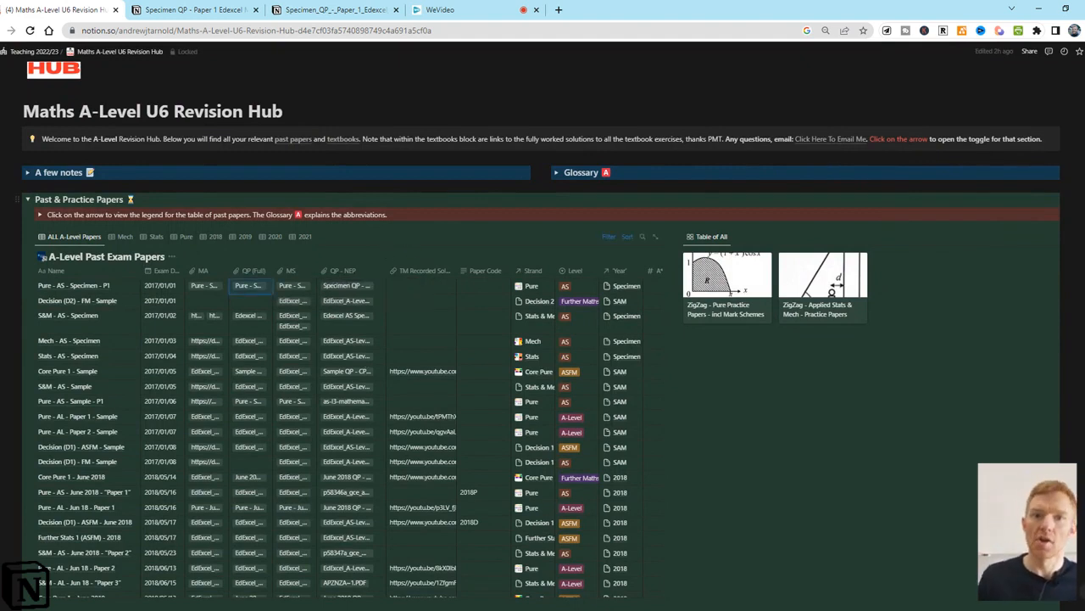
{"action": "mouse_move", "coordinate": [361, 298]}
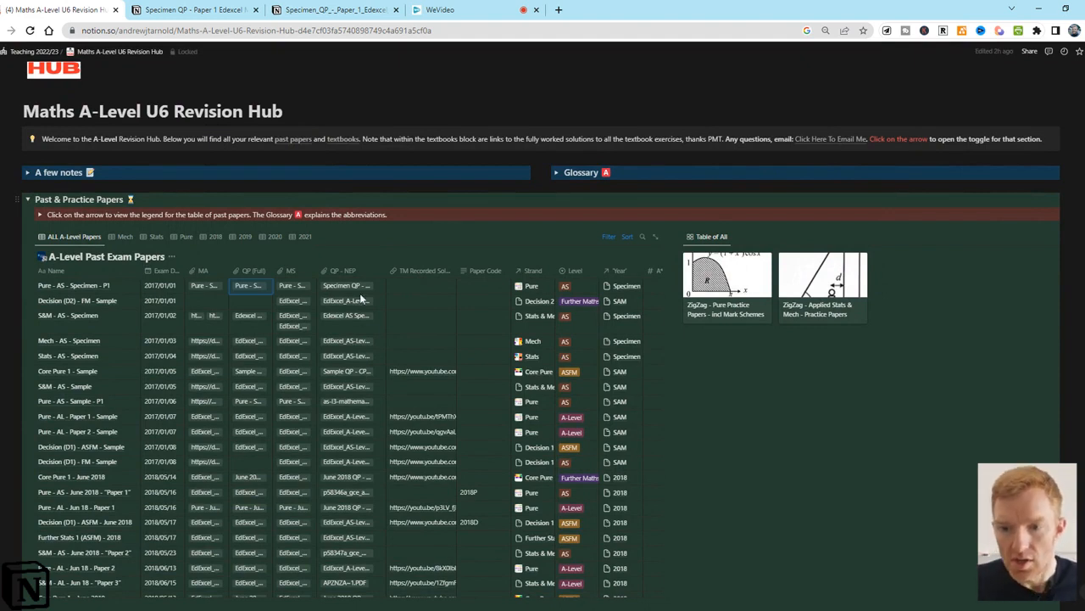
Scroll the past-papers table and open the YouTube solution for Pure - AL - Jun 19 - Paper 2
{"action": "scroll", "scroll_direction": "down", "scroll_amount": 3}
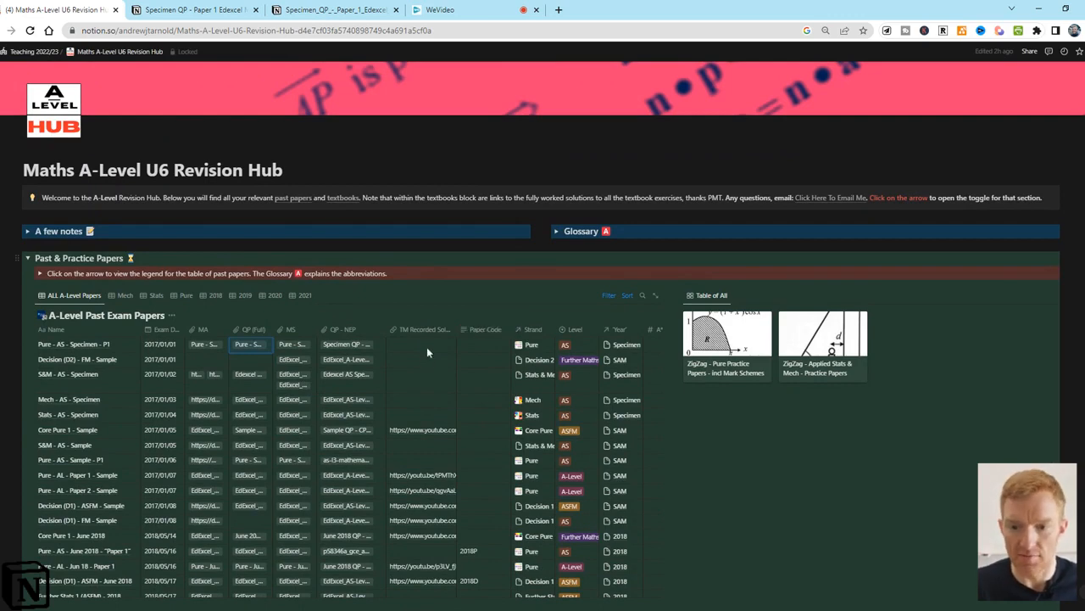
{"action": "scroll", "scroll_direction": "down", "scroll_amount": 3}
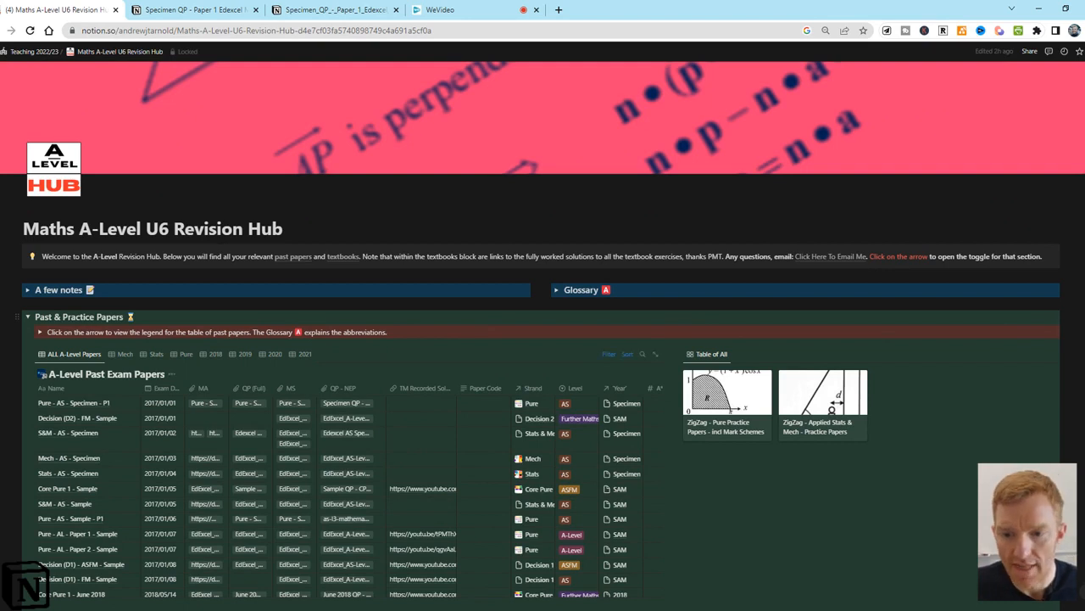
{"action": "scroll", "scroll_direction": "down", "scroll_amount": 3}
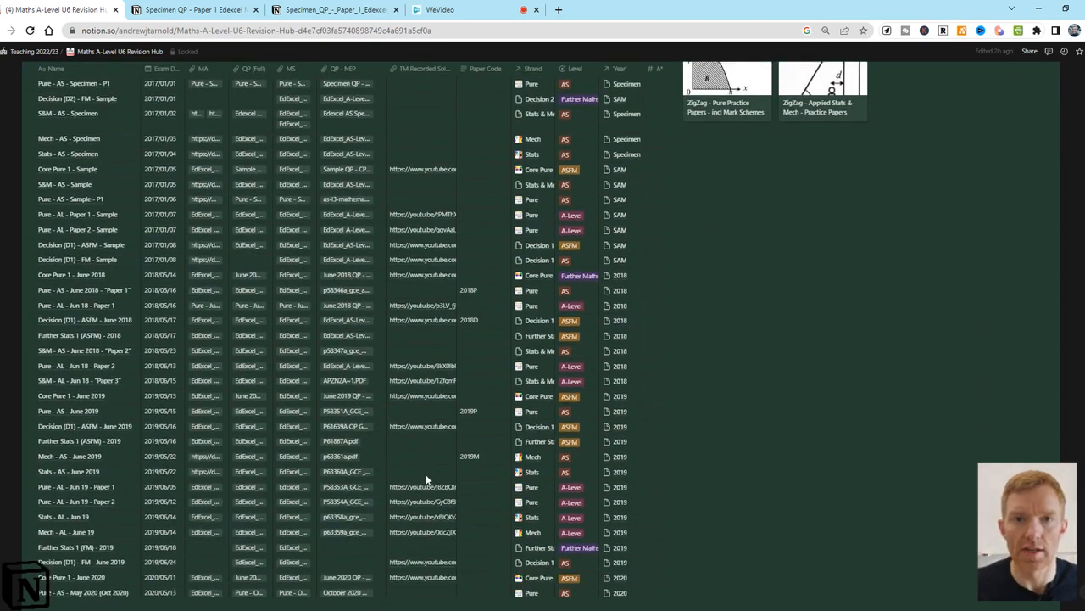
{"action": "scroll", "scroll_direction": "down", "scroll_amount": 3}
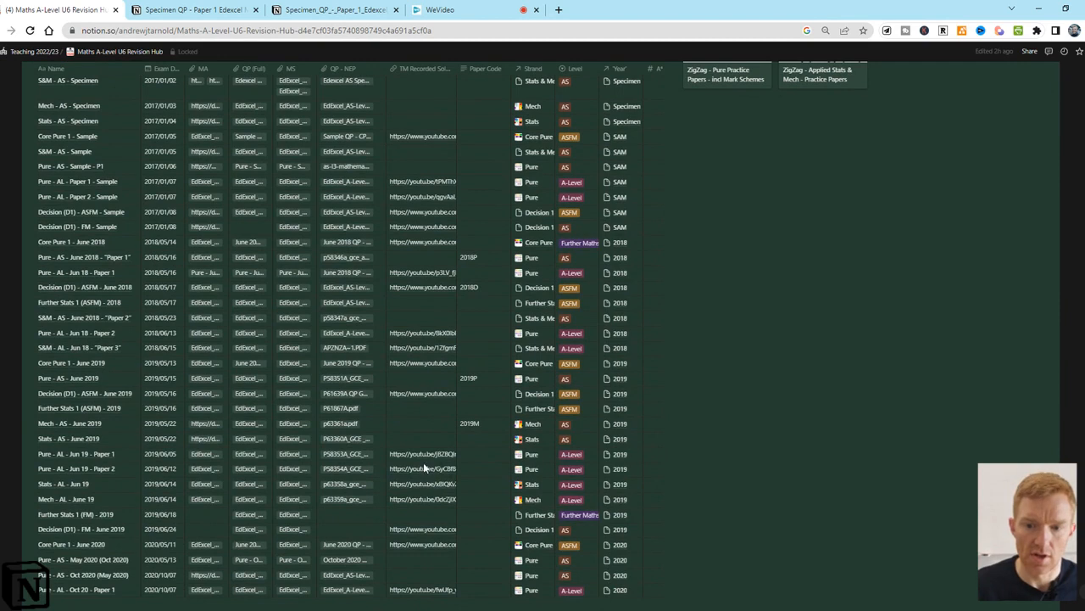
{"action": "left_click", "coordinate": [421, 468]}
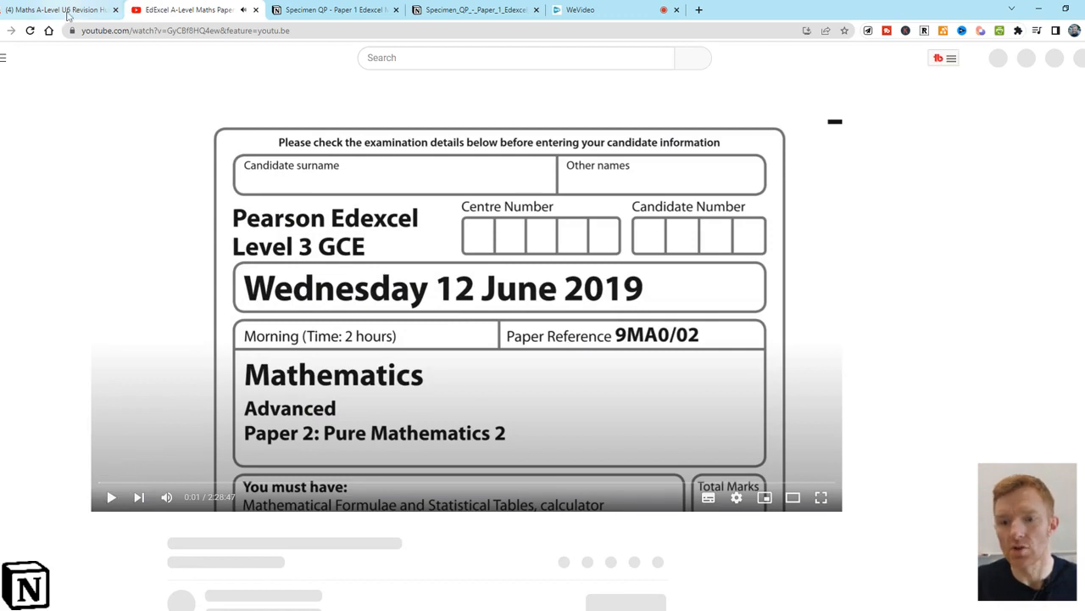
Switch back to the Maths A-Level U6 Revision Hub tab in Chrome
{"action": "left_click", "coordinate": [59, 9]}
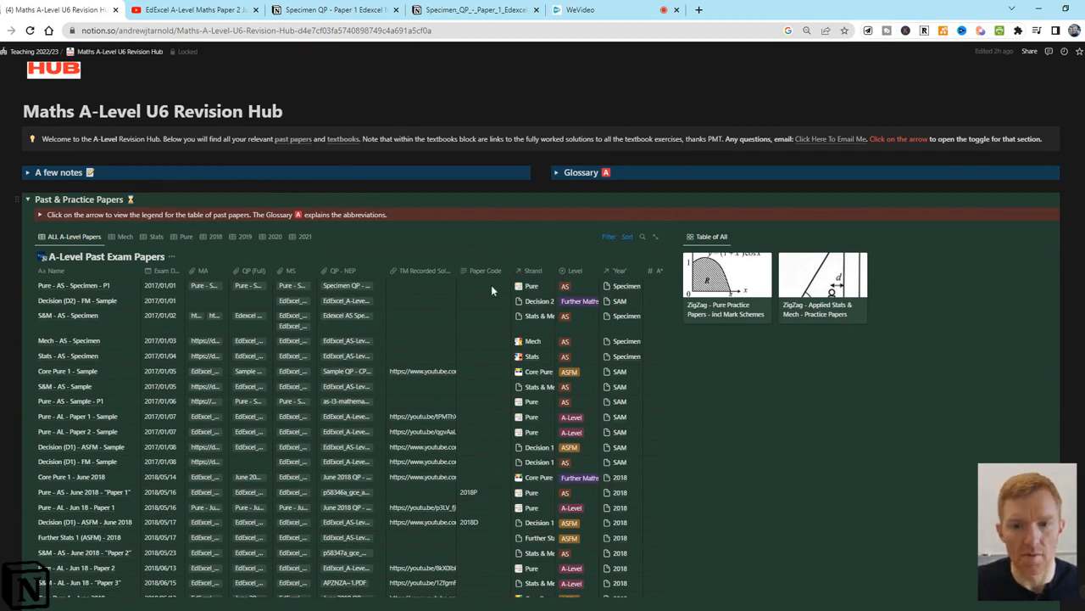
{"action": "mouse_move", "coordinate": [494, 316]}
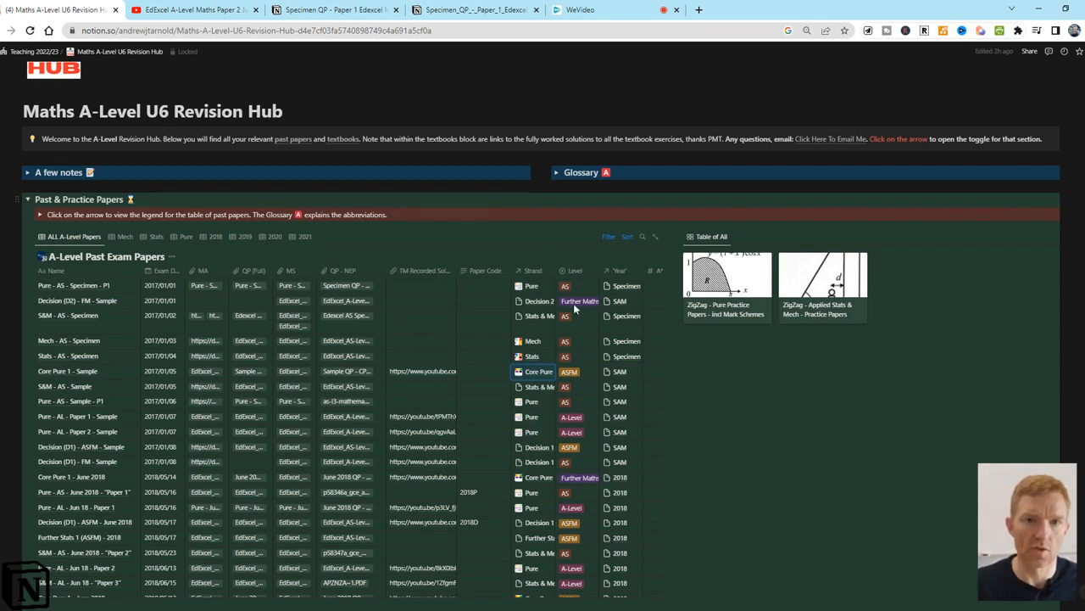
{"action": "mouse_move", "coordinate": [576, 289]}
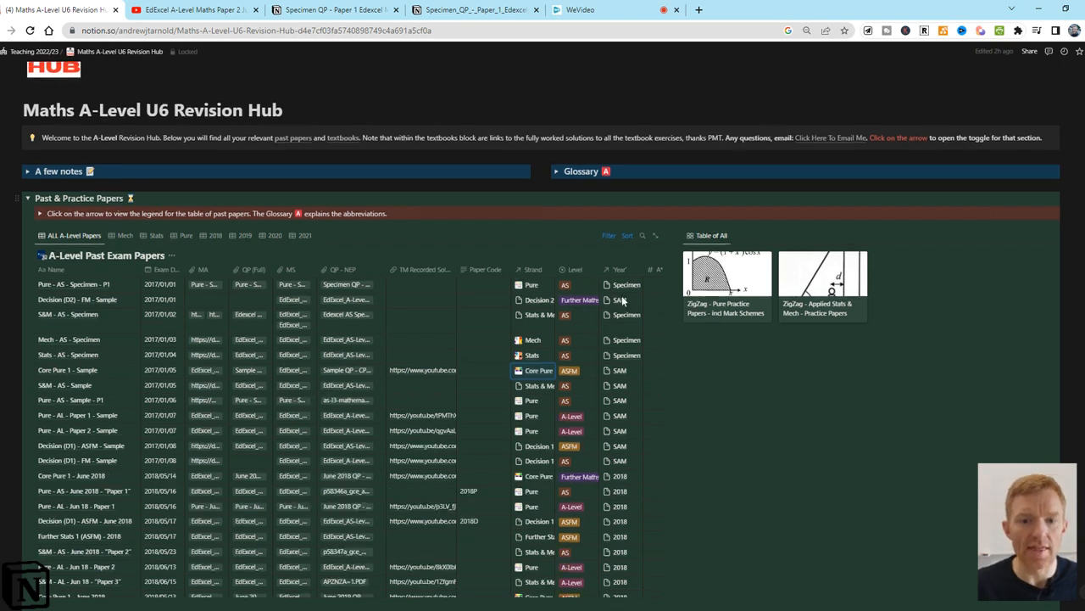
Scroll through the A-Level Past Exam Papers table down to the Textbooks toggle
{"action": "scroll", "scroll_direction": "down", "scroll_amount": 3}
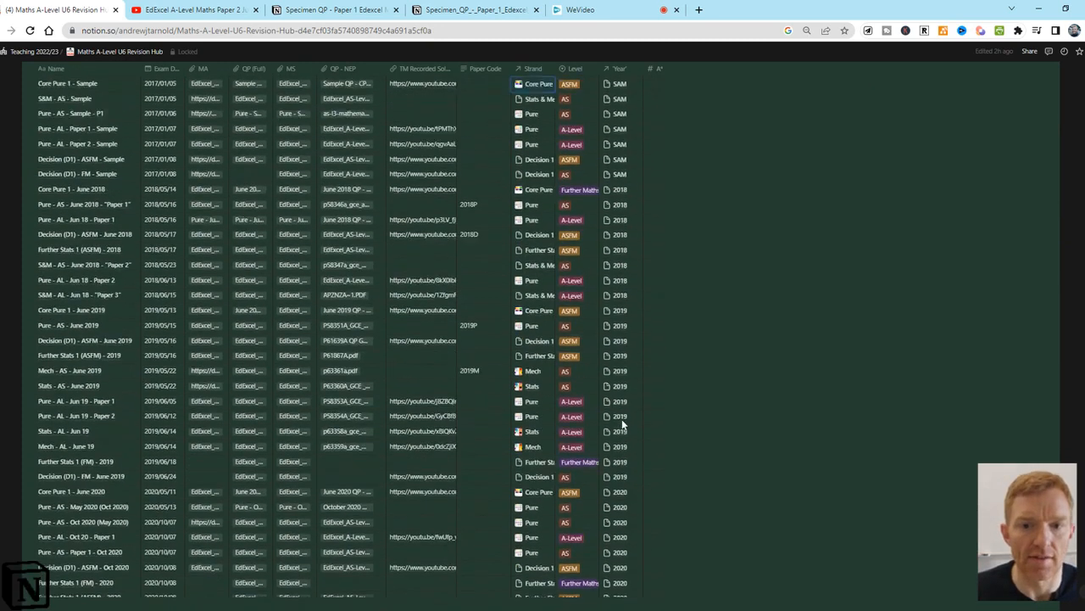
{"action": "scroll", "scroll_direction": "up", "scroll_amount": 3}
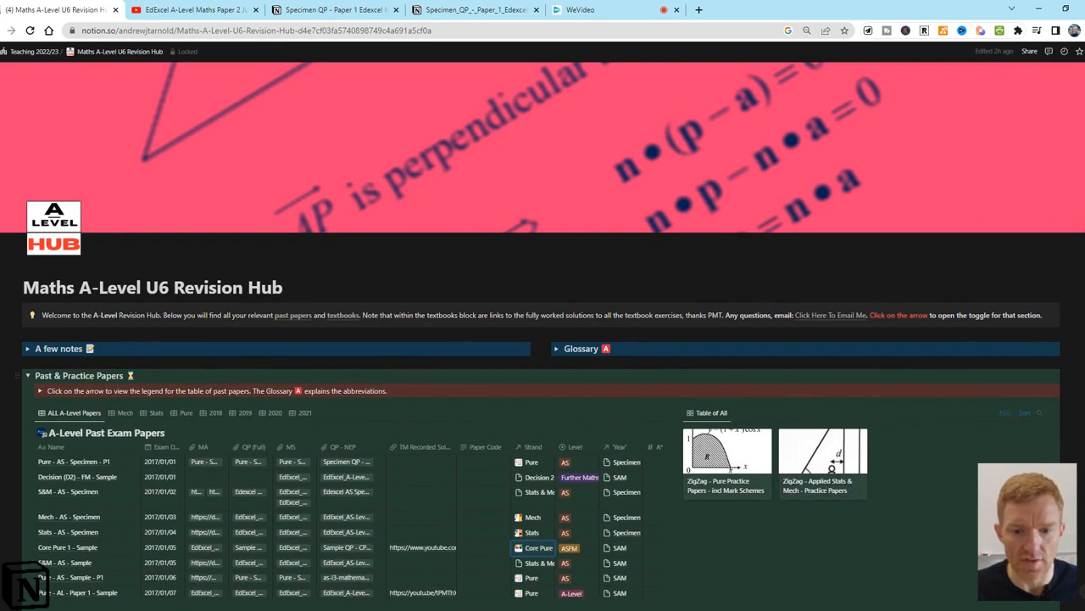
{"action": "scroll", "scroll_direction": "down", "scroll_amount": 3}
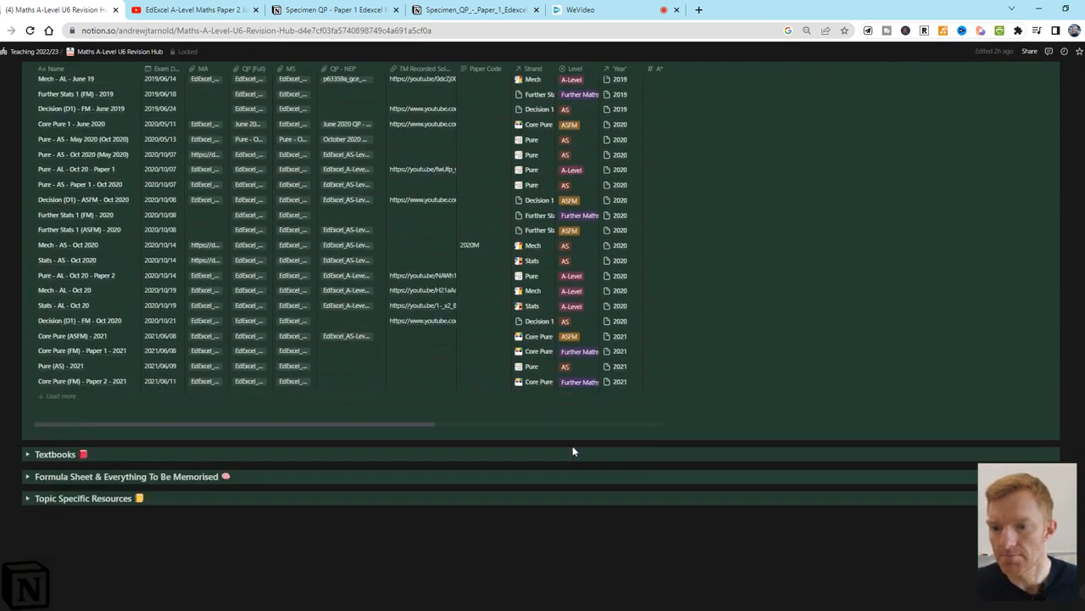
{"action": "scroll", "scroll_direction": "down", "scroll_amount": 3}
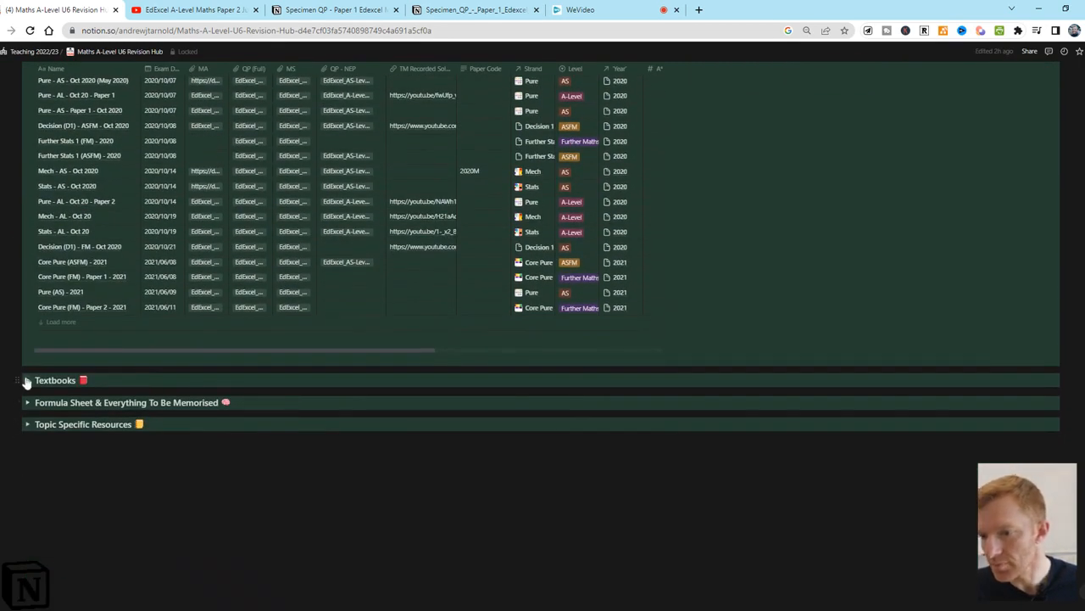
Expand Textbooks and scroll through the embedded PMT Pure Maths Year 1 SolutionBank chapters
{"action": "left_click", "coordinate": [27, 380]}
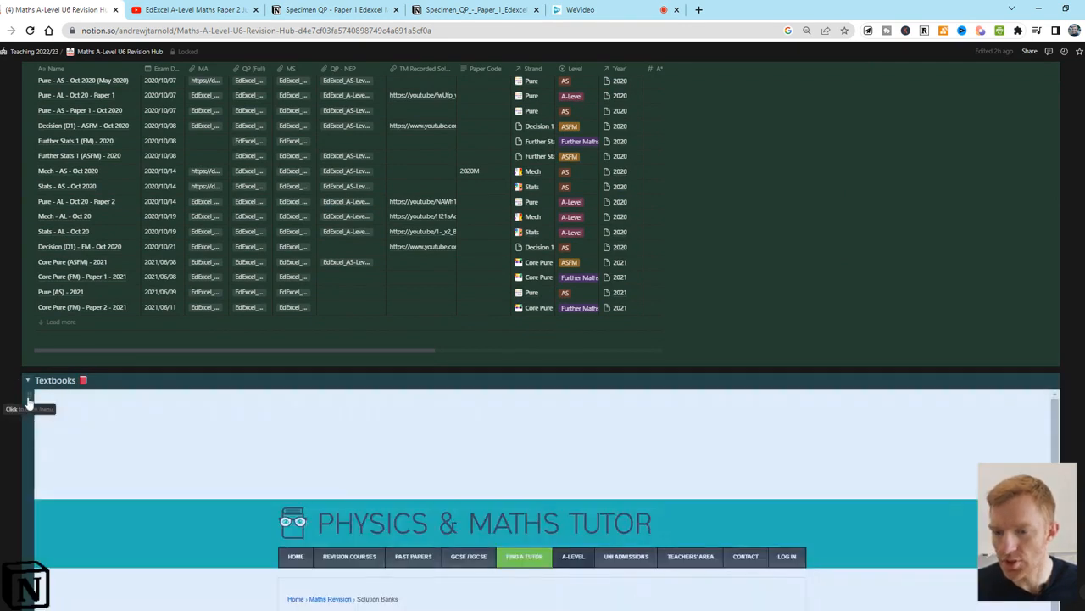
{"action": "scroll", "scroll_direction": "down", "scroll_amount": 3}
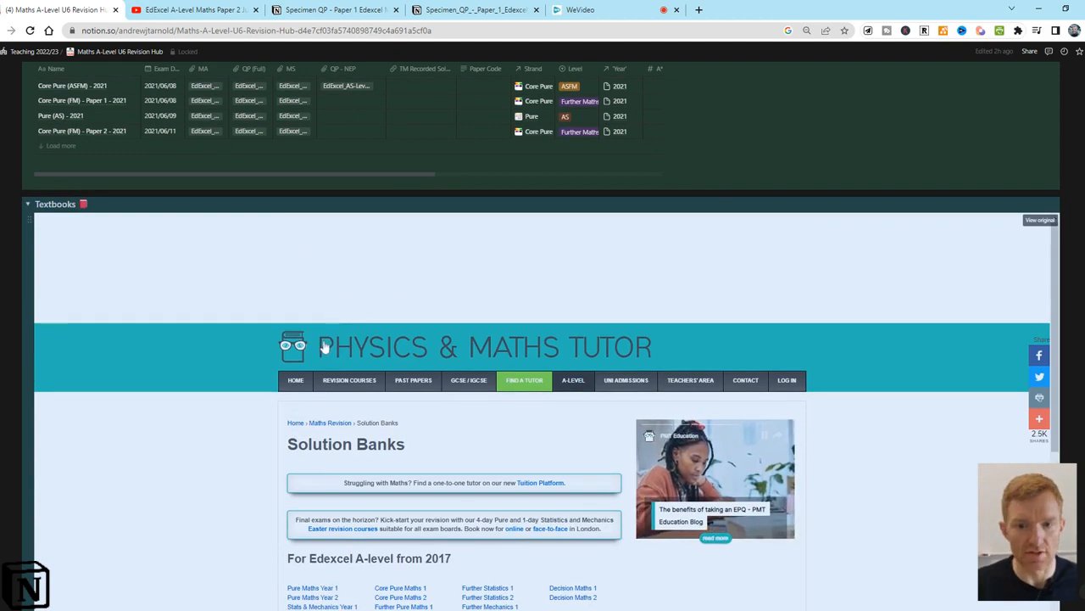
{"action": "scroll", "scroll_direction": "down", "scroll_amount": 3}
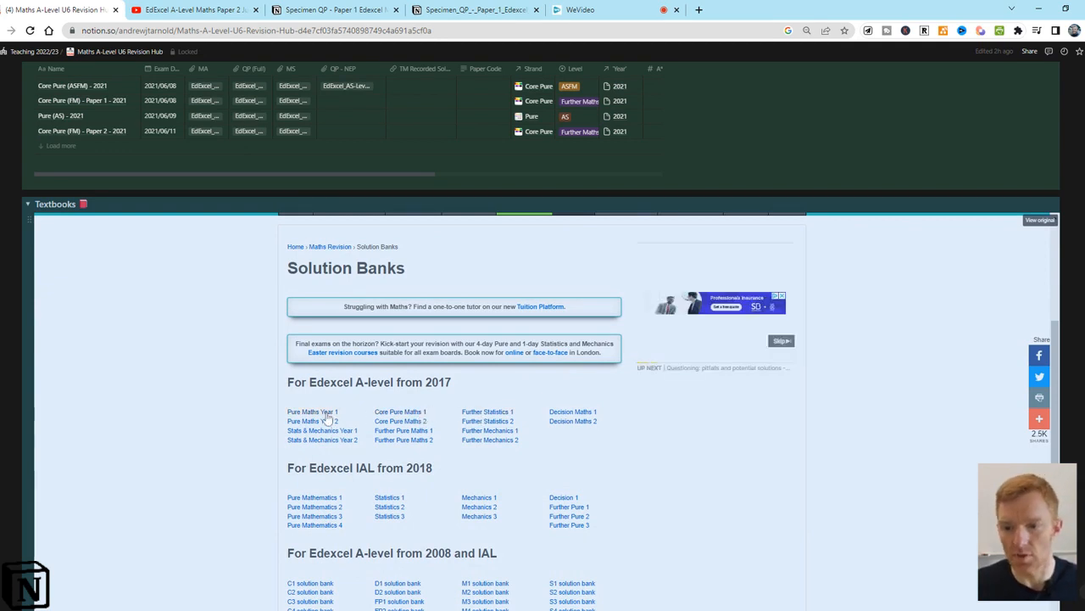
{"action": "left_click", "coordinate": [312, 411]}
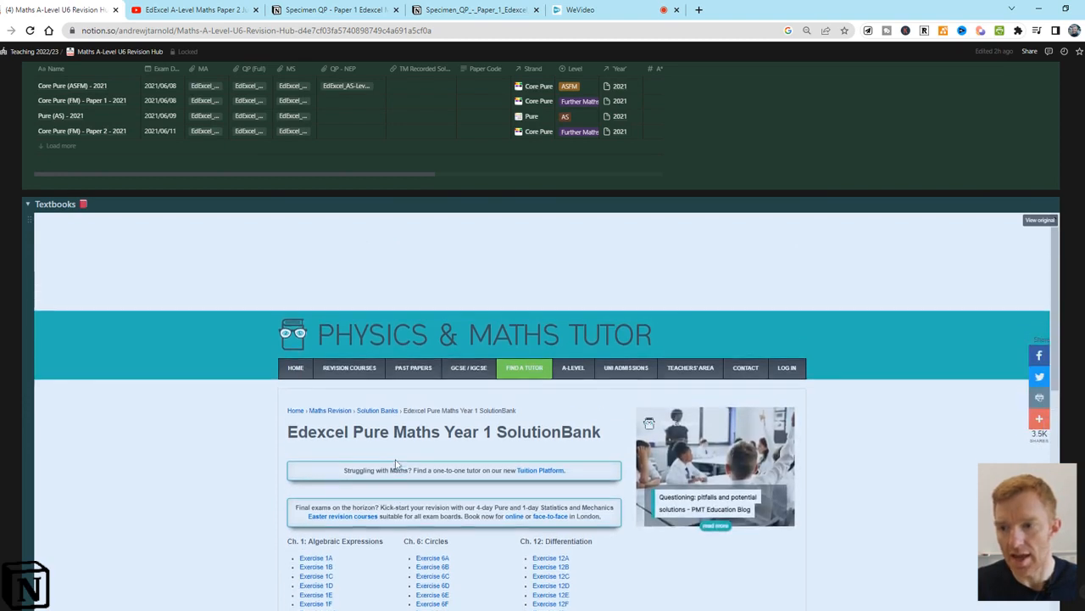
{"action": "scroll", "scroll_direction": "down", "scroll_amount": 3}
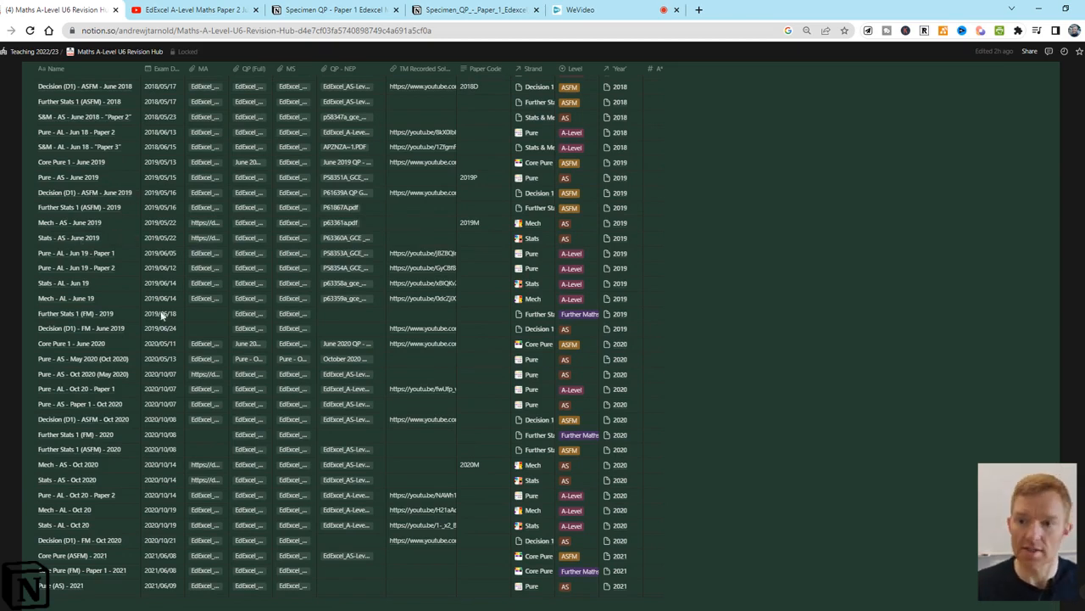
{"action": "scroll", "scroll_direction": "down", "scroll_amount": 3}
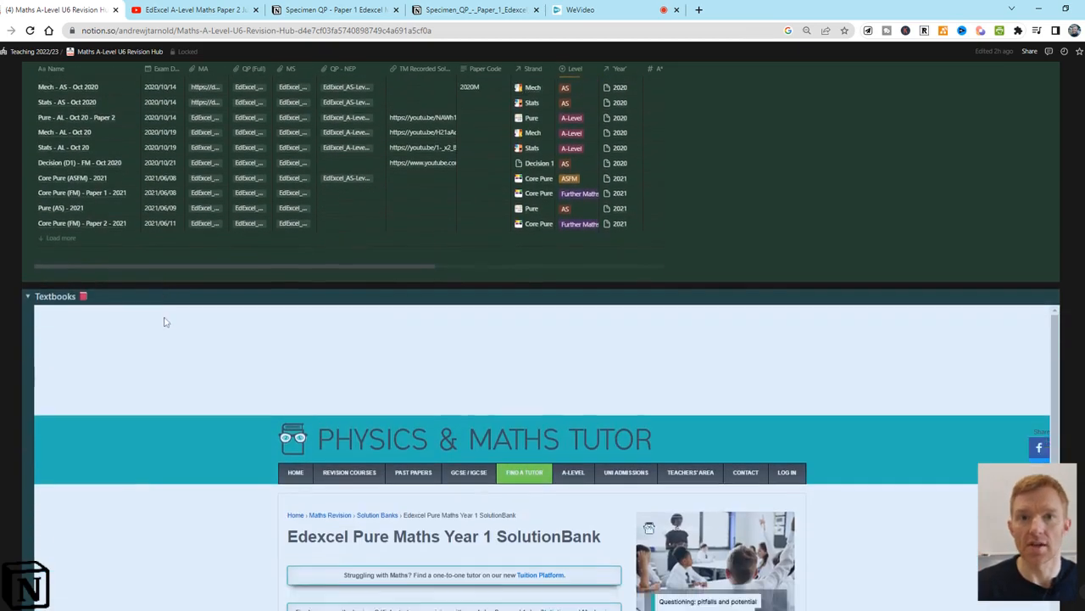
{"action": "scroll", "scroll_direction": "down", "scroll_amount": 3}
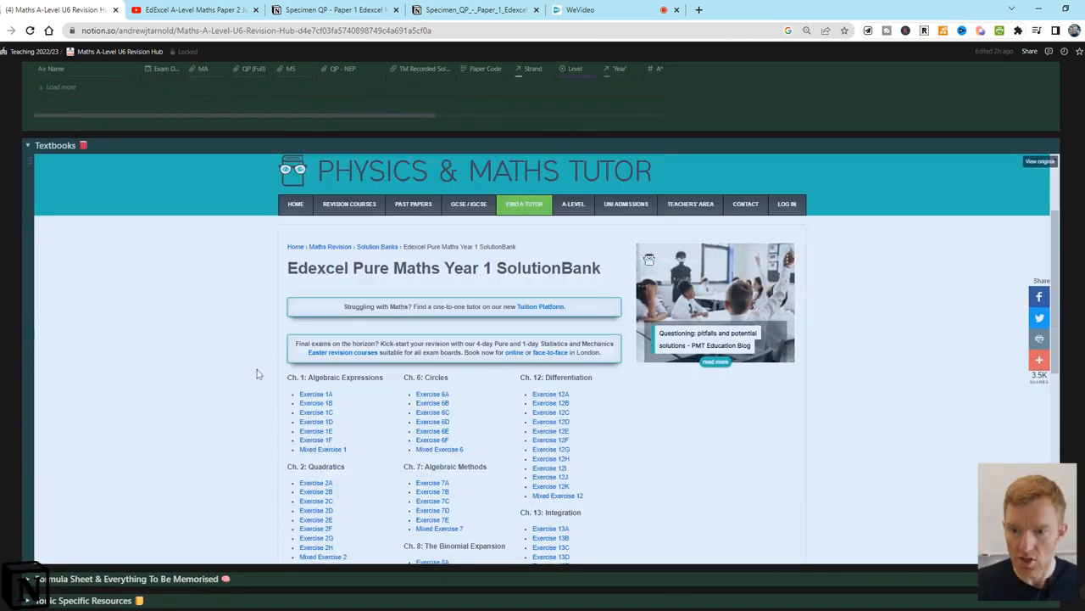
{"action": "scroll", "scroll_direction": "down", "scroll_amount": 3}
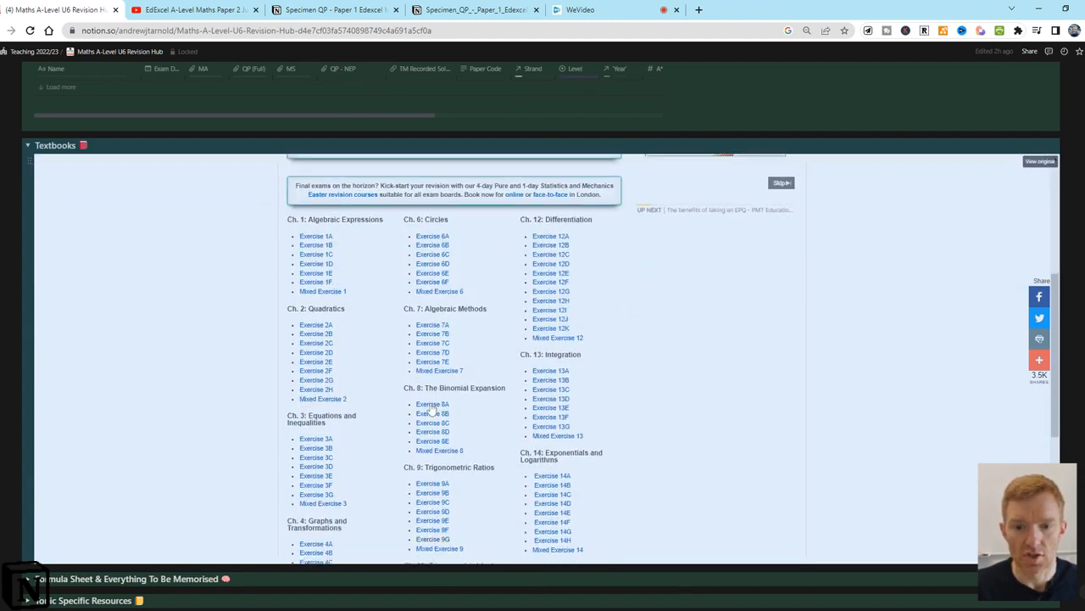
{"action": "scroll", "scroll_direction": "down", "scroll_amount": 3}
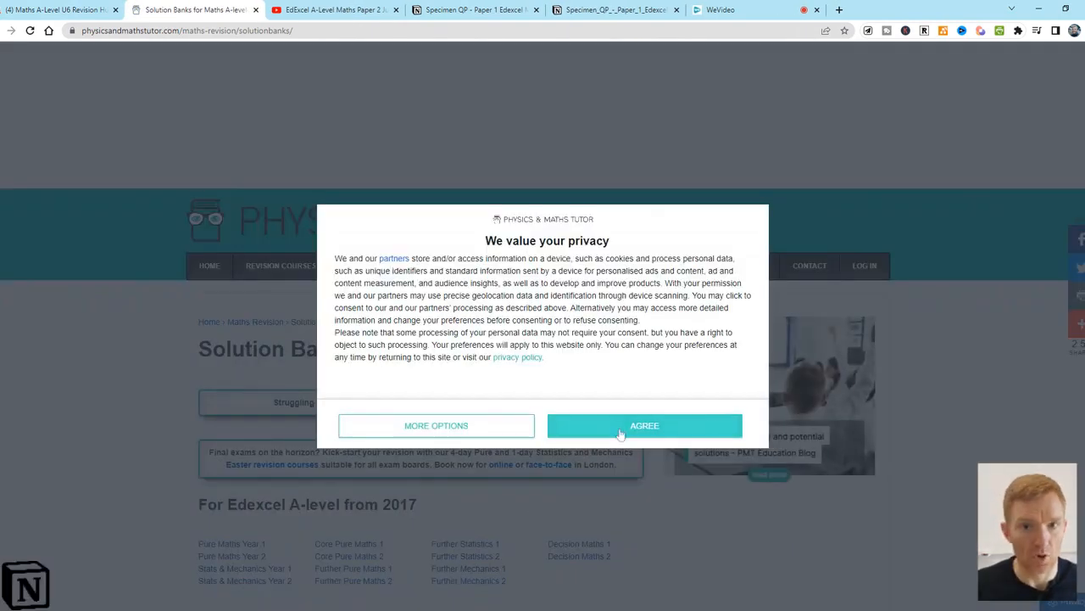
Accept the privacy terms, open the Pure Maths Year 1 Exercise 13A solutions, then return to Notion
{"action": "left_click", "coordinate": [645, 425]}
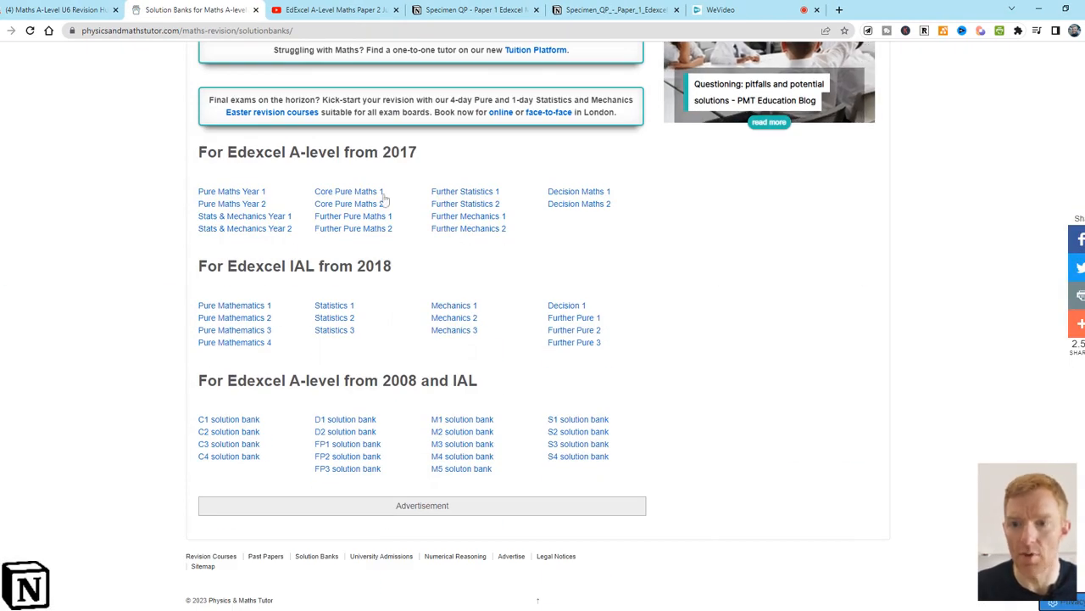
{"action": "left_click", "coordinate": [231, 191]}
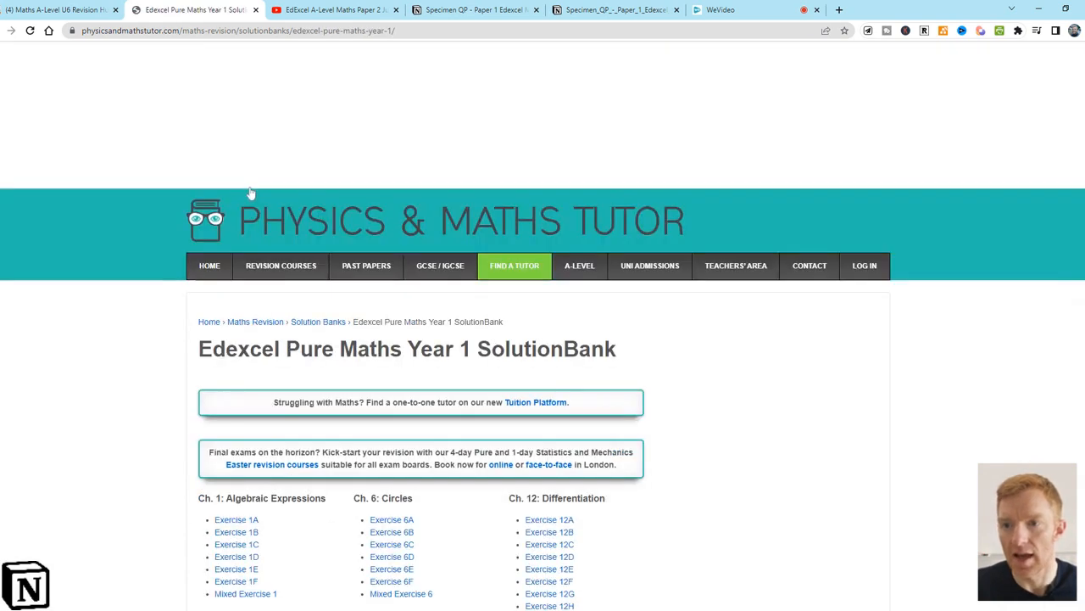
{"action": "scroll", "scroll_direction": "down", "scroll_amount": 3}
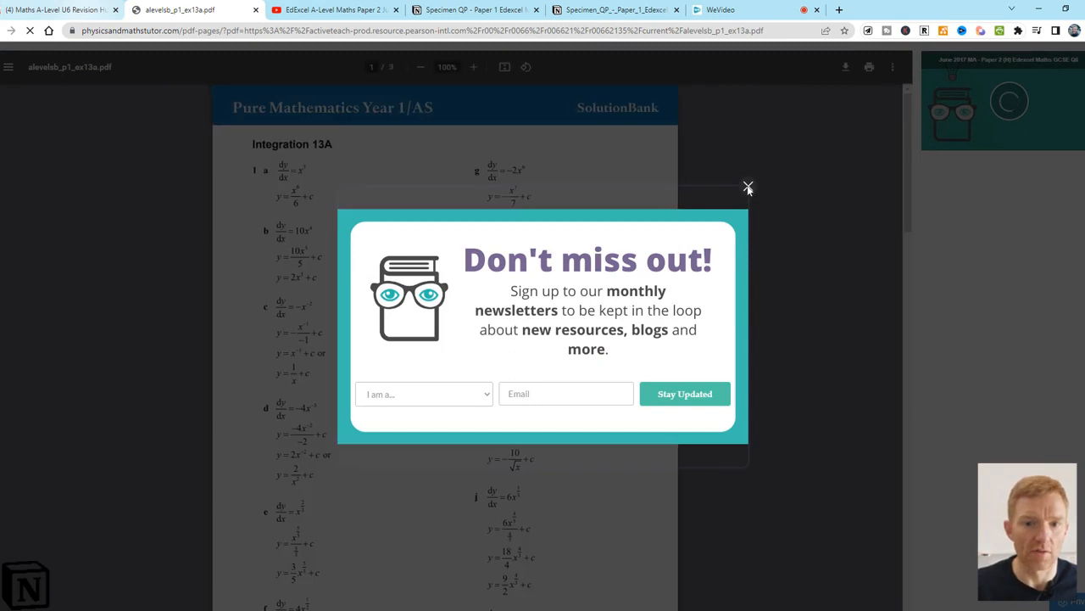
{"action": "left_click", "coordinate": [748, 186]}
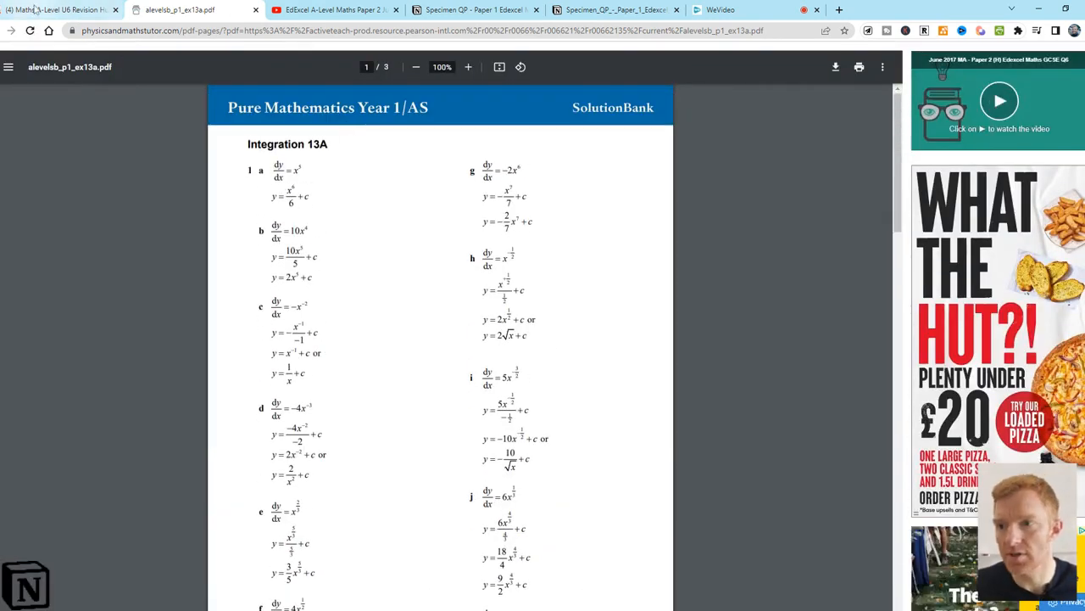
{"action": "left_click", "coordinate": [60, 10]}
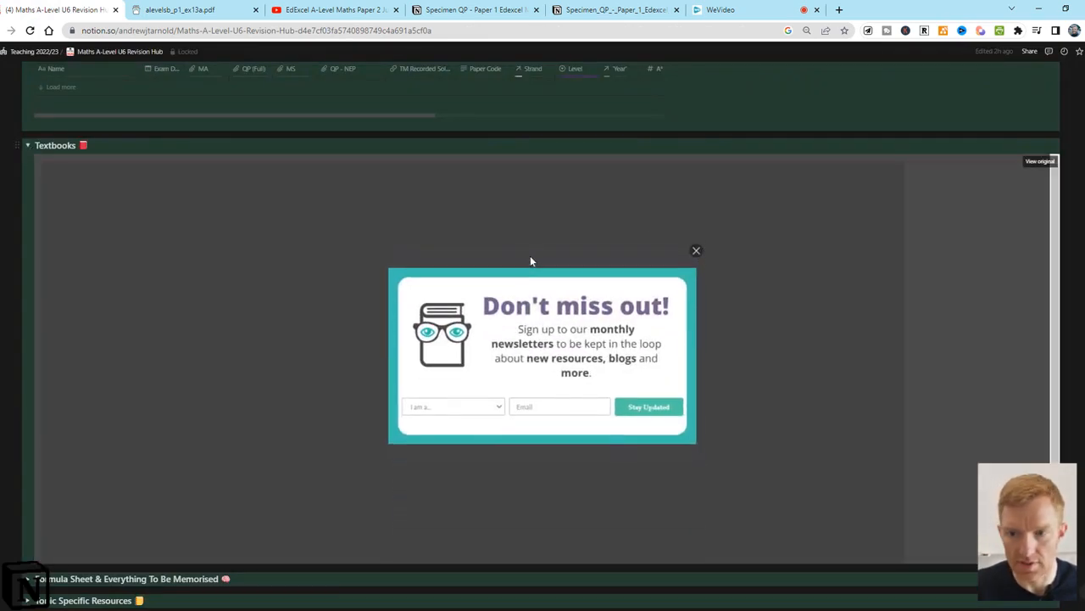
Fold the Textbooks toggle and unfold Formula Sheet & Everything To Be Memorised
{"action": "left_click", "coordinate": [696, 251]}
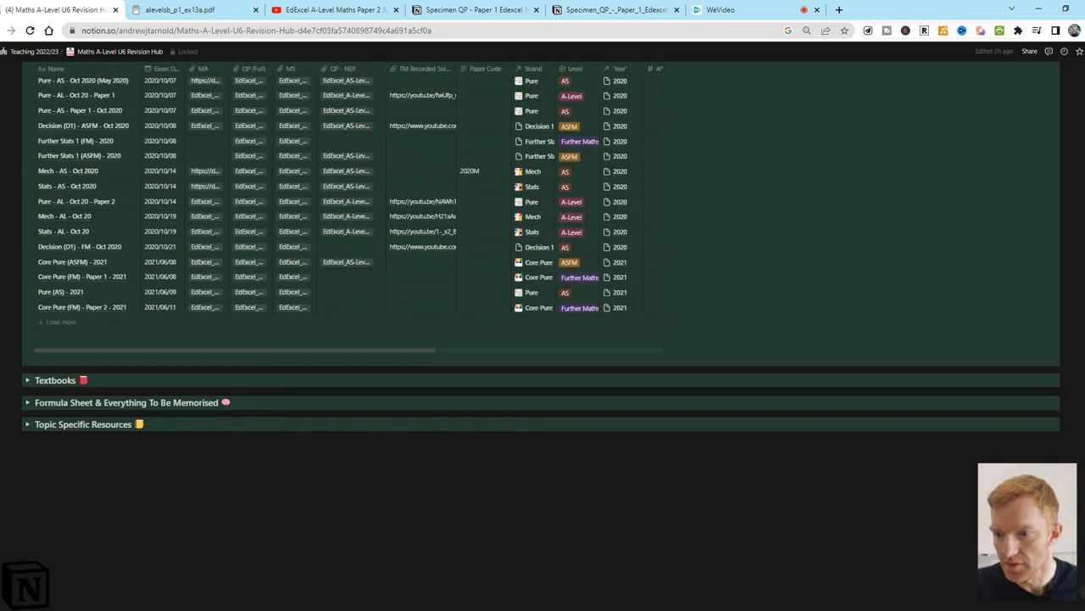
{"action": "left_click", "coordinate": [28, 402]}
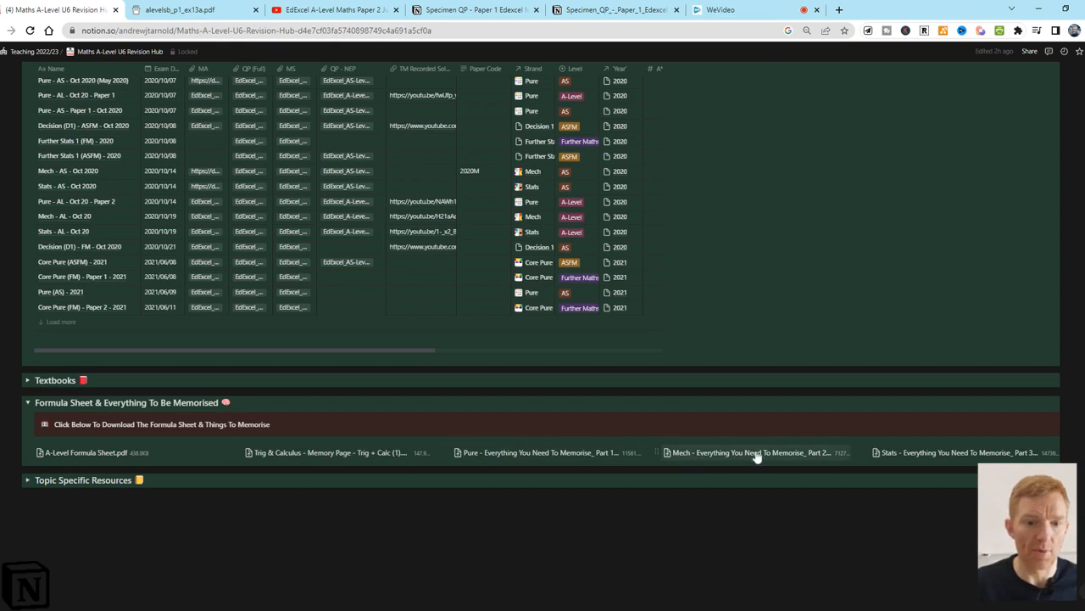
{"action": "mouse_move", "coordinate": [489, 452]}
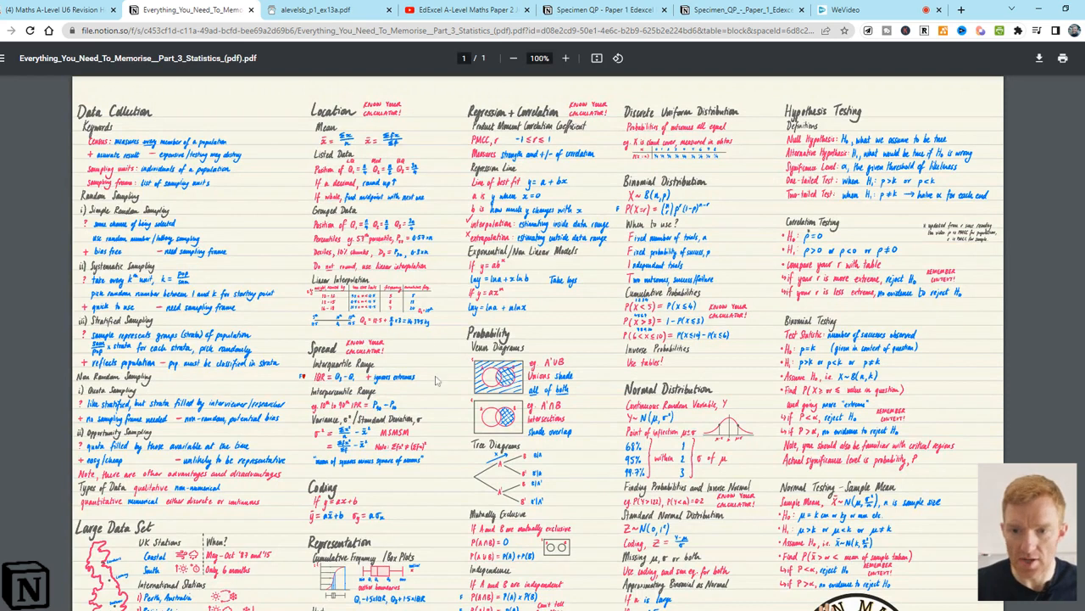
Scroll through the Stats - Everything You Need To Memorise Part 3 PDF
{"action": "scroll", "scroll_direction": "down", "scroll_amount": 3}
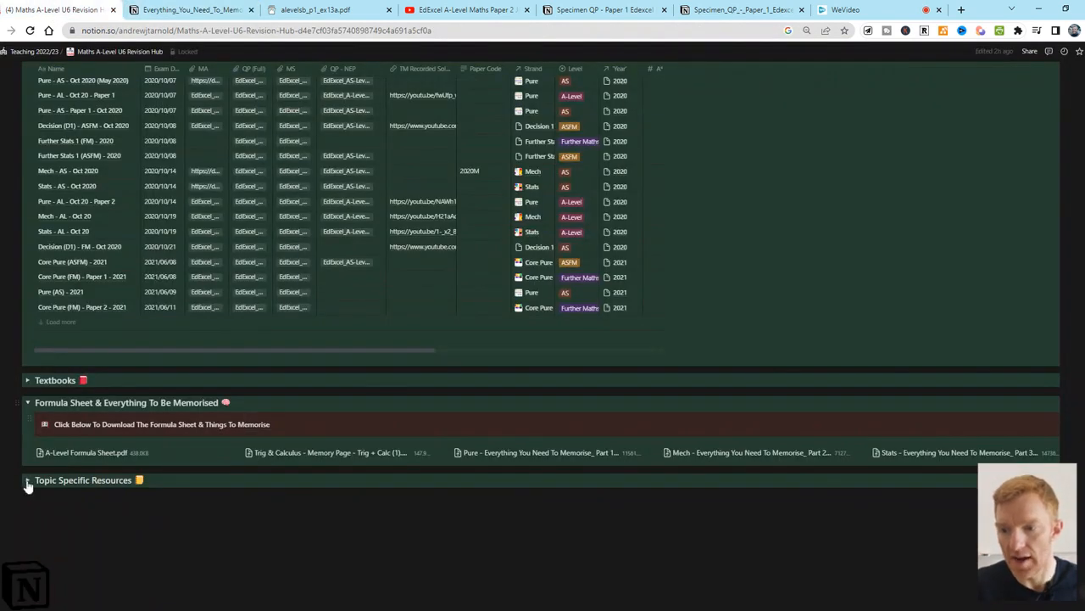
Expand Topic Specific Resources and scroll through its A-Level and ASFM topic tables
{"action": "left_click", "coordinate": [28, 402]}
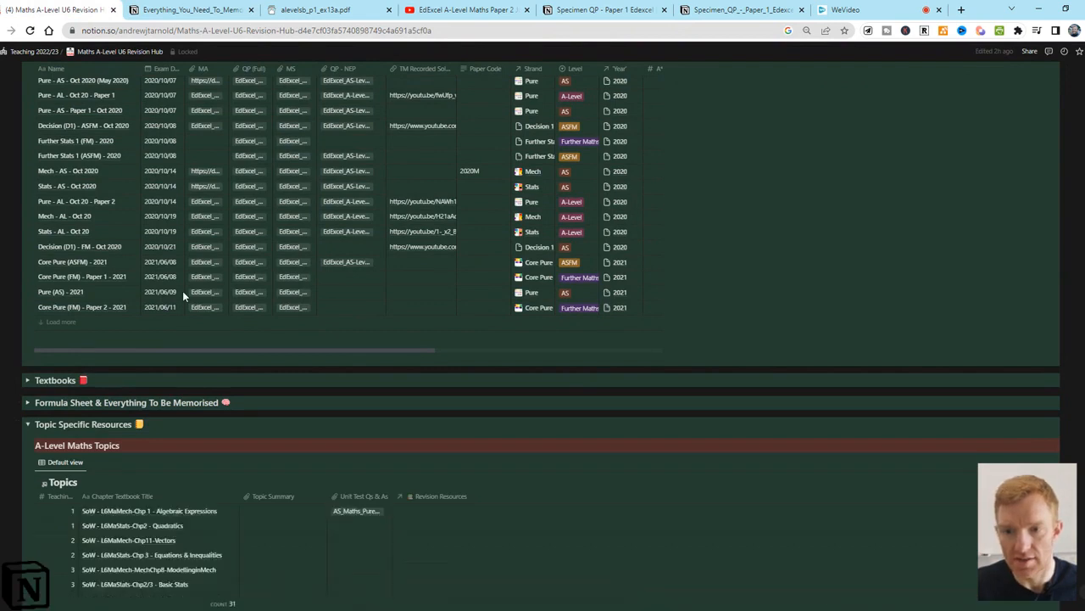
{"action": "scroll", "scroll_direction": "down", "scroll_amount": 3}
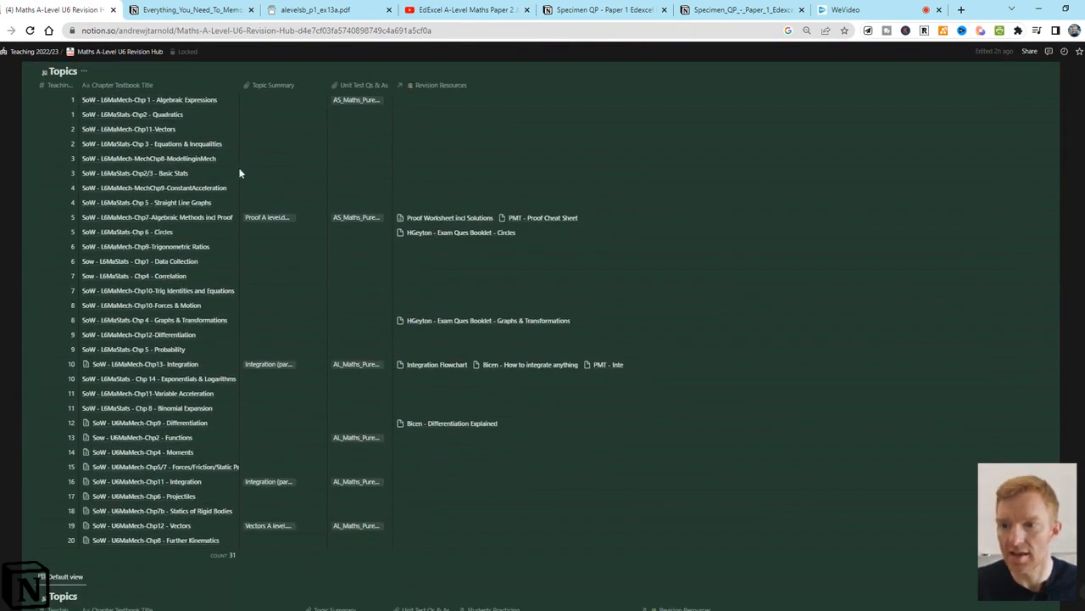
{"action": "mouse_move", "coordinate": [132, 113]}
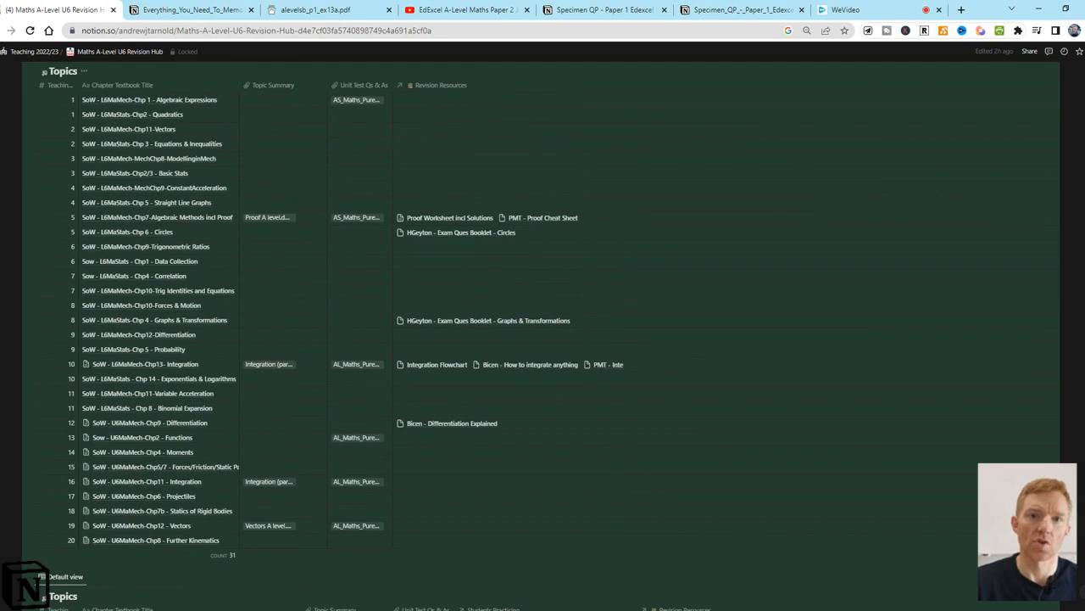
{"action": "scroll", "scroll_direction": "down", "scroll_amount": 3}
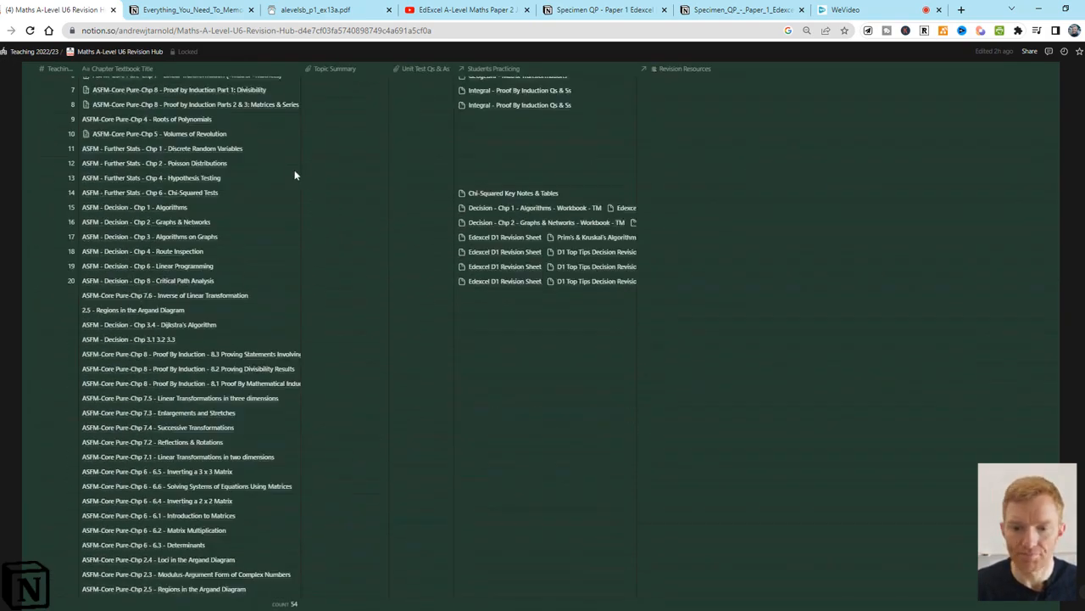
{"action": "scroll", "scroll_direction": "down", "scroll_amount": 3}
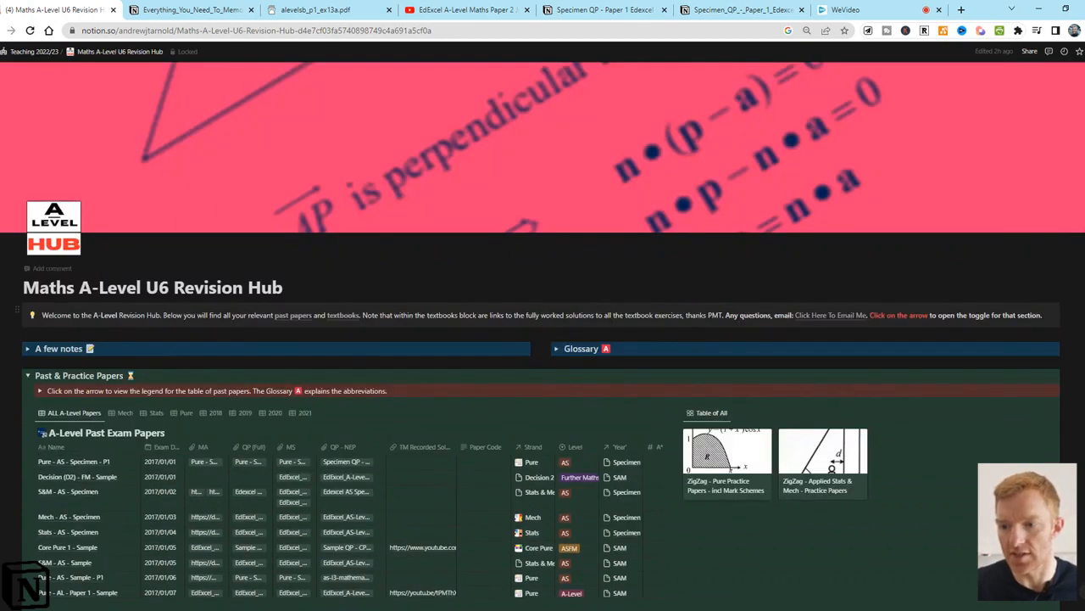
Reopen Past & Practice Papers and browse the 2018, 2019 and Stats views before settling on 2021
{"action": "left_click", "coordinate": [27, 375]}
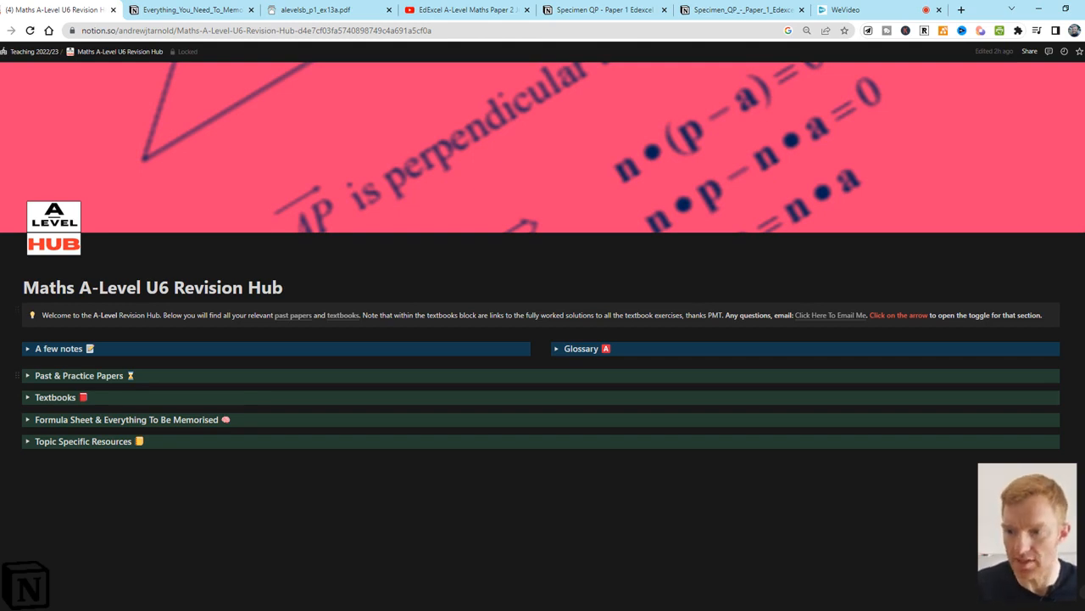
{"action": "left_click", "coordinate": [27, 375]}
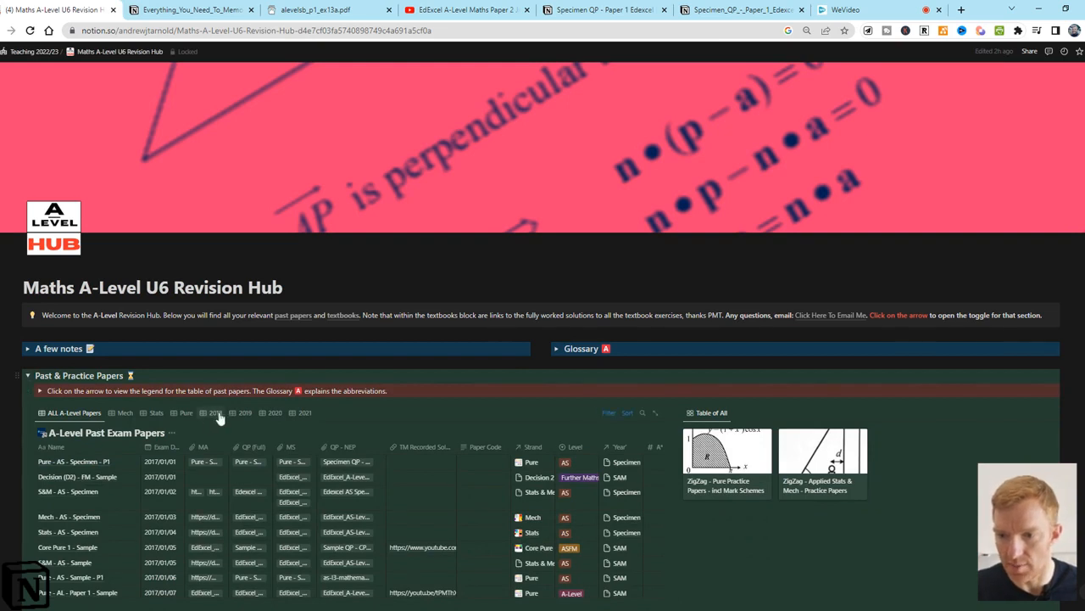
{"action": "left_click", "coordinate": [214, 412]}
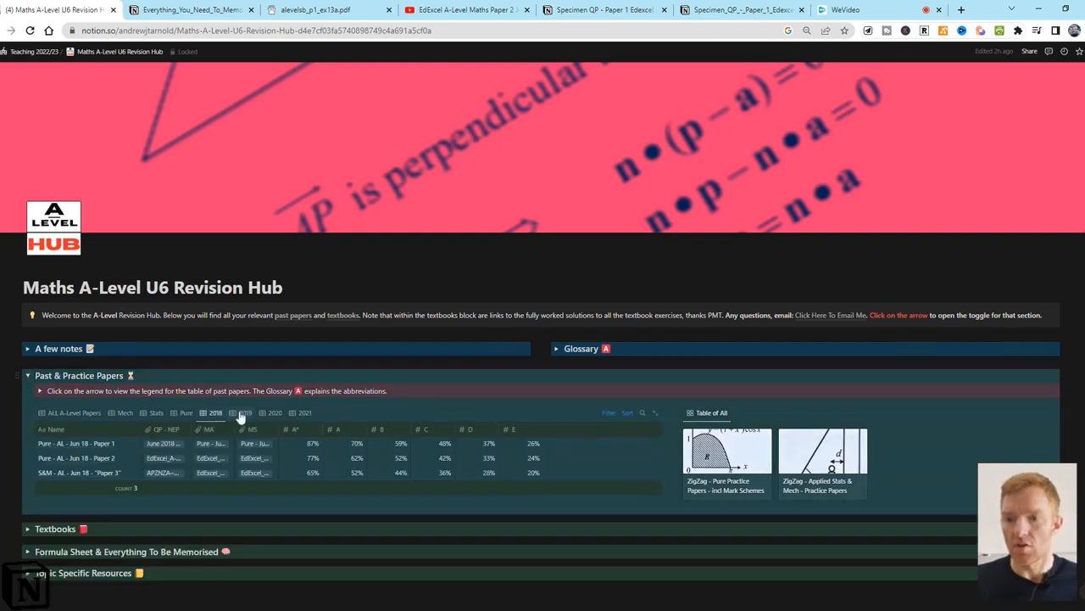
{"action": "left_click", "coordinate": [245, 412]}
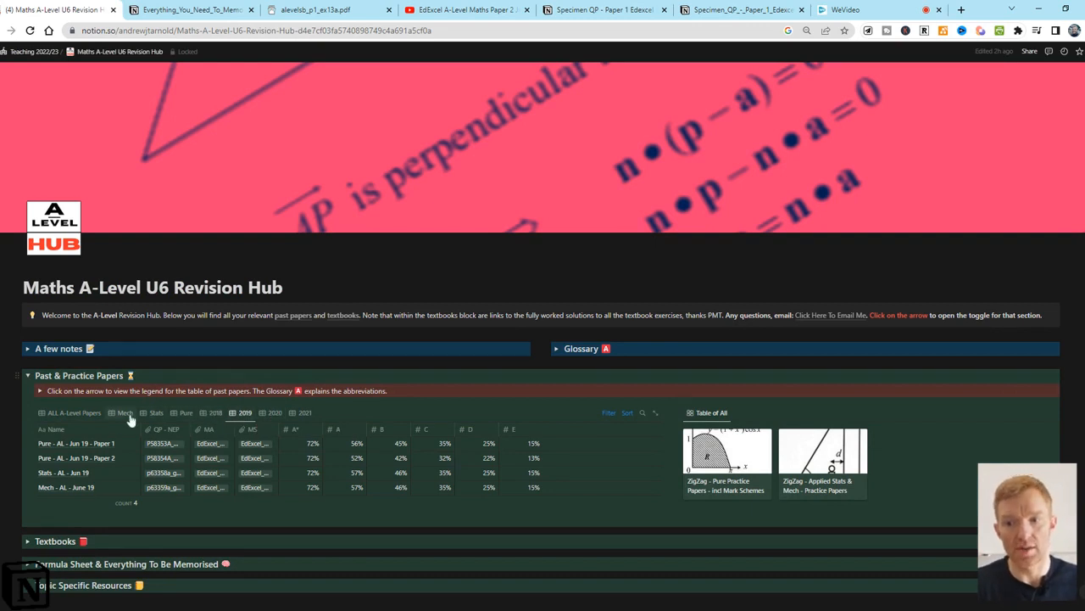
{"action": "left_click", "coordinate": [156, 413]}
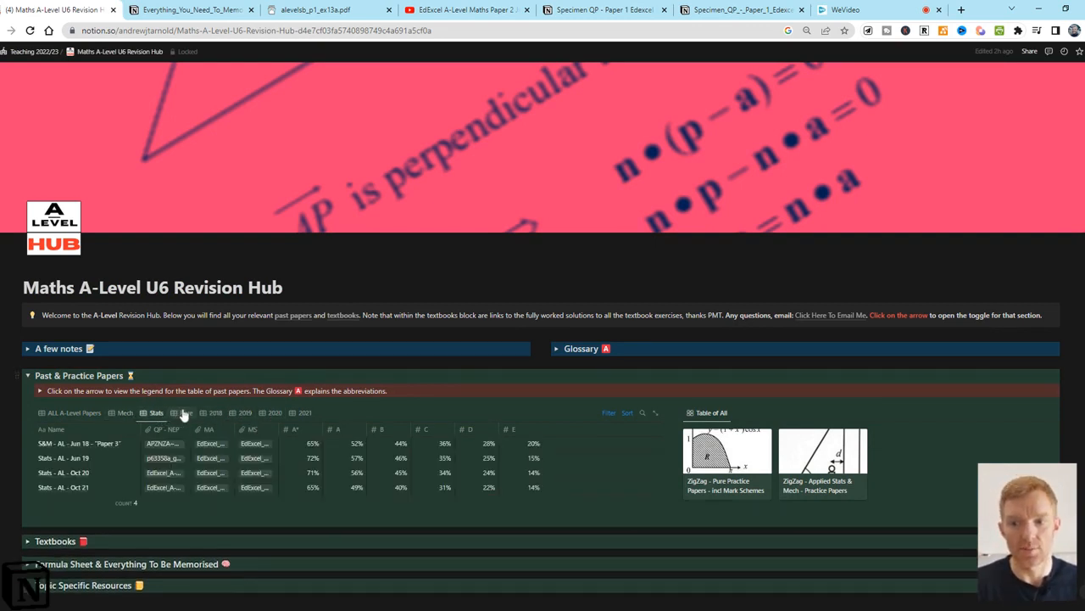
{"action": "left_click", "coordinate": [186, 412]}
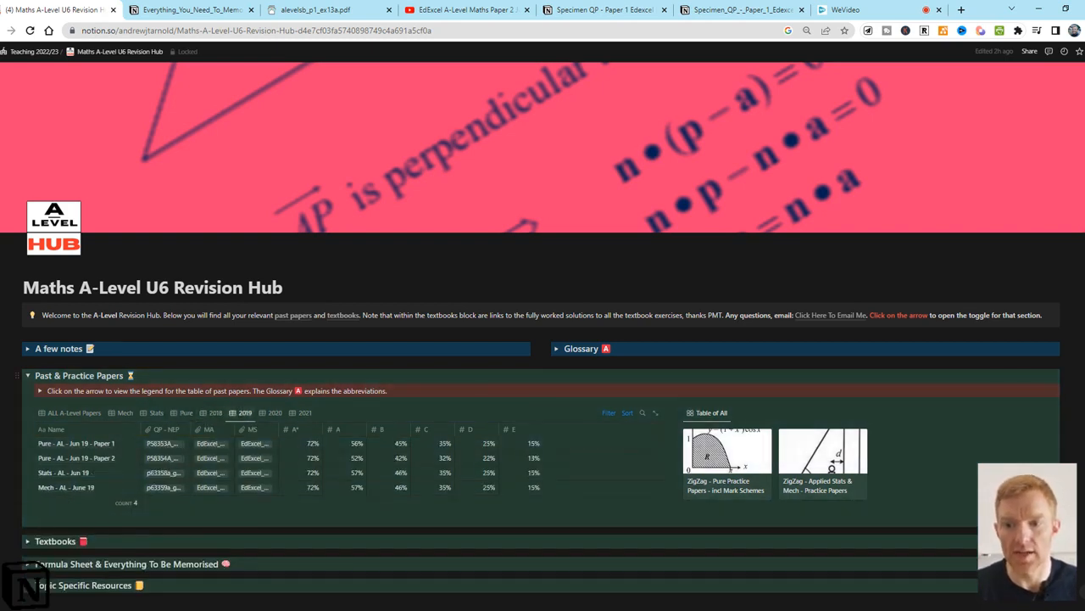
{"action": "left_click", "coordinate": [305, 412]}
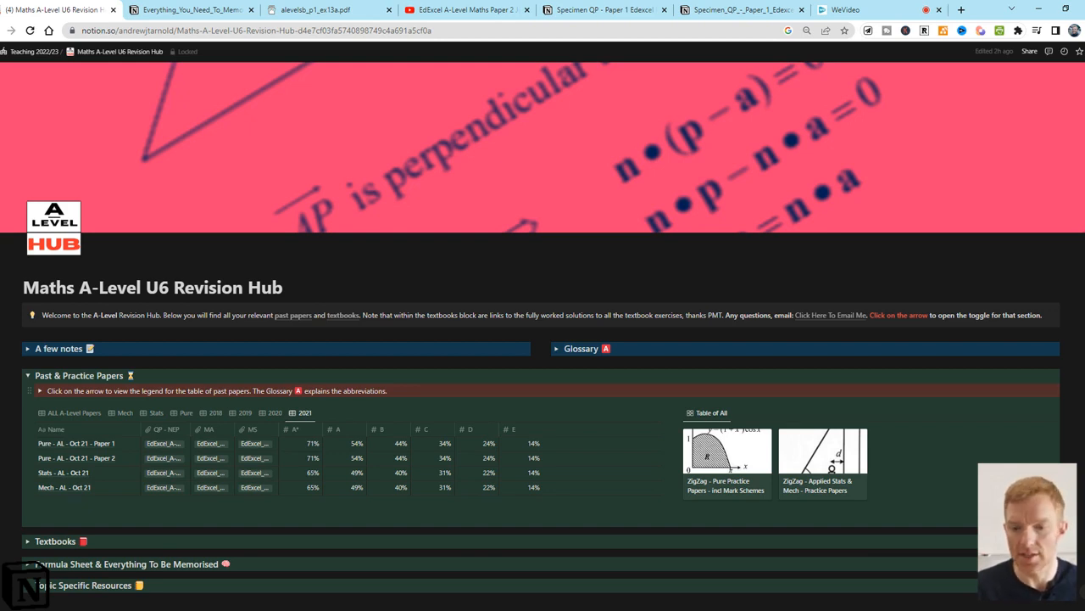
{"action": "mouse_move", "coordinate": [76, 475]}
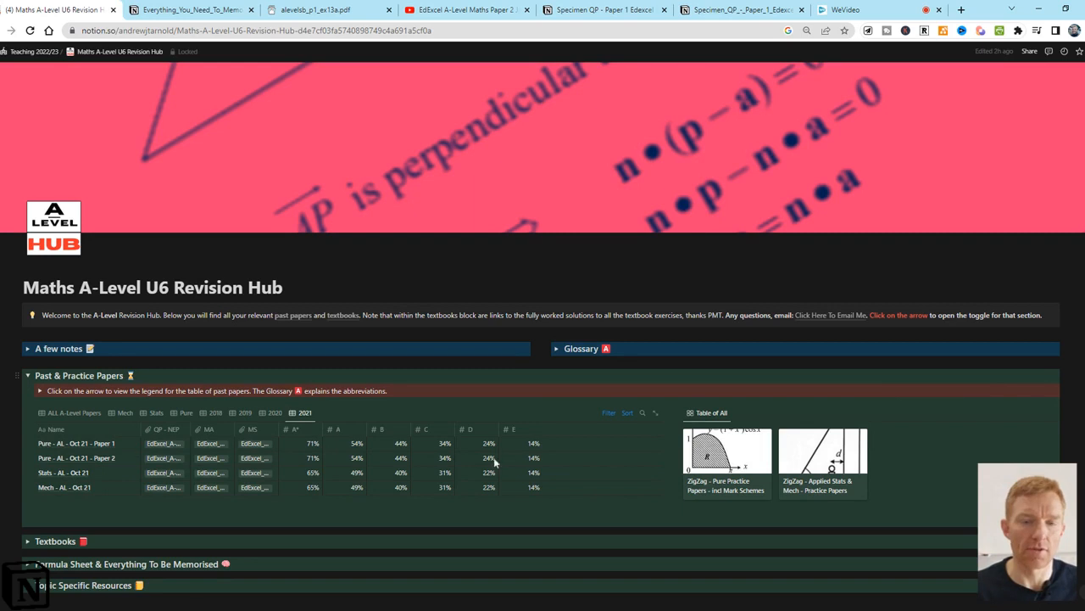
{"action": "mouse_move", "coordinate": [518, 465]}
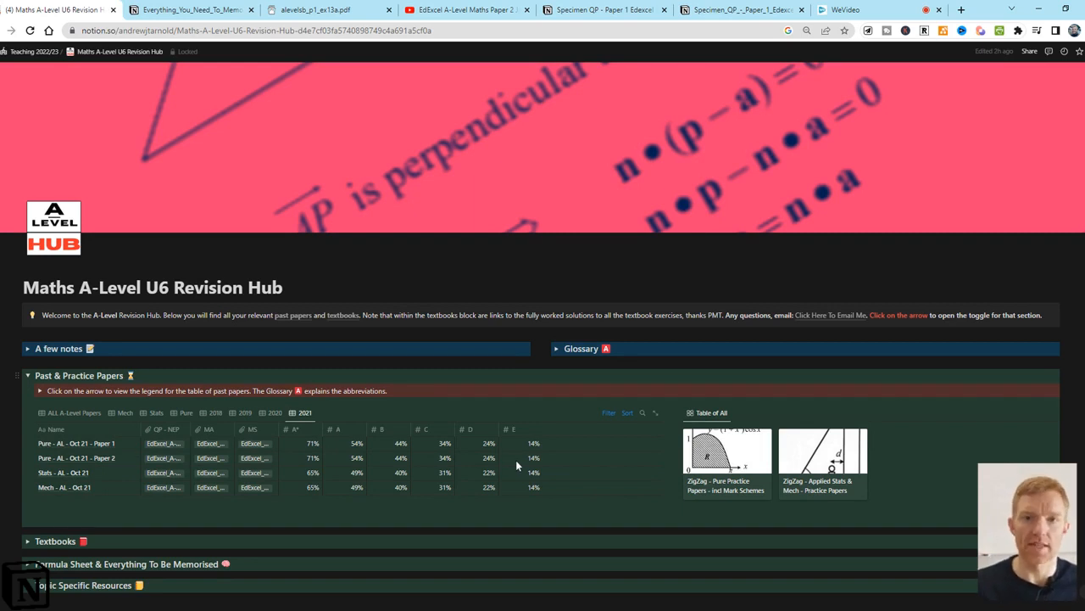